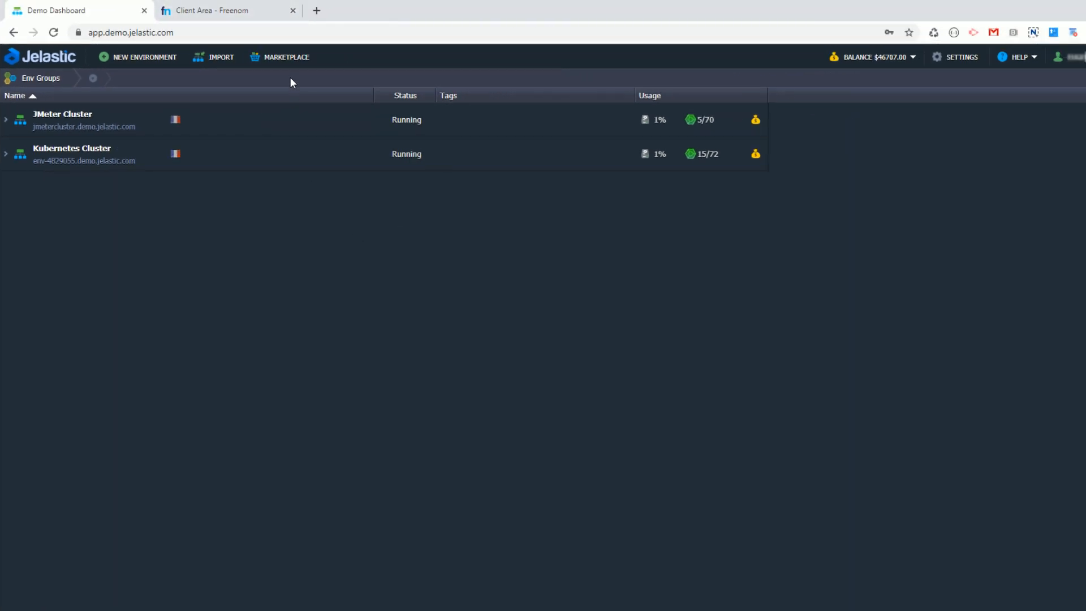
Bring up the Marketplace of ready-made applications on the Clusters category.
click(287, 57)
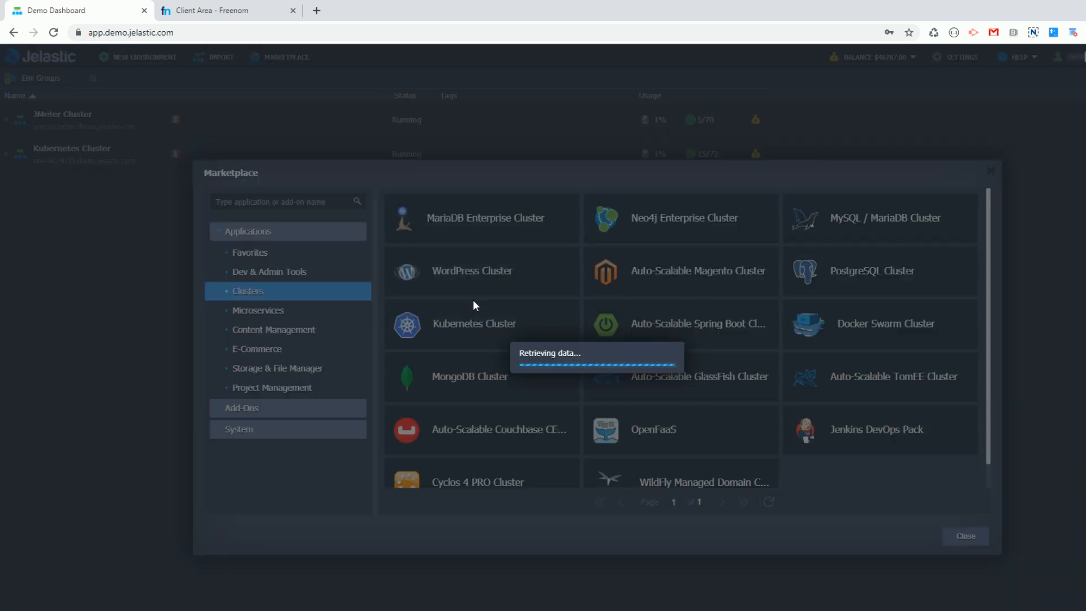
Begin installing the WordPress Cluster package with the High Load scaling strategy.
click(472, 271)
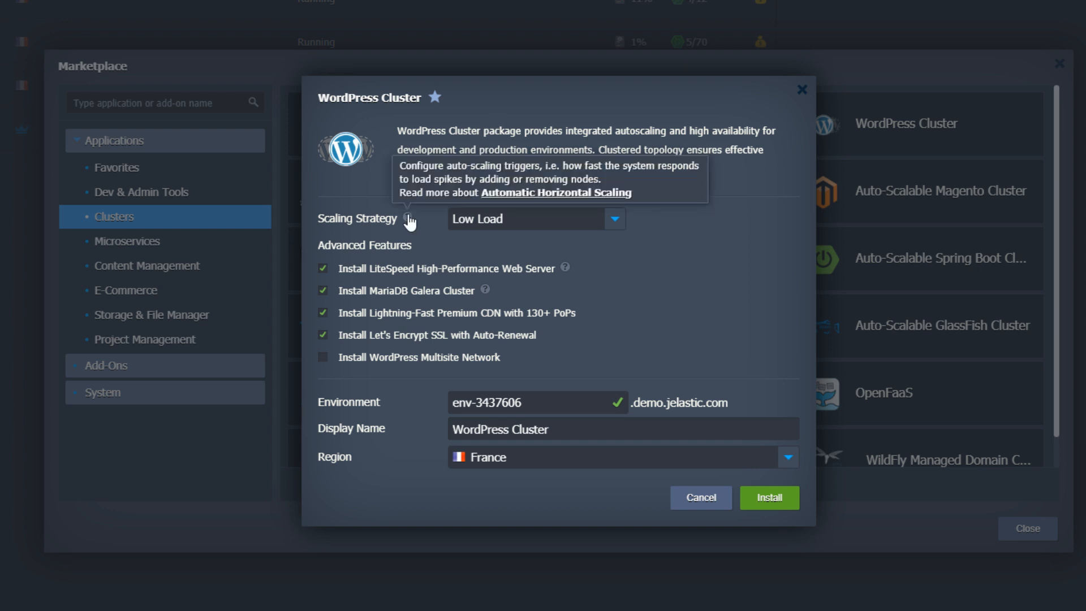
mouse_move(587, 224)
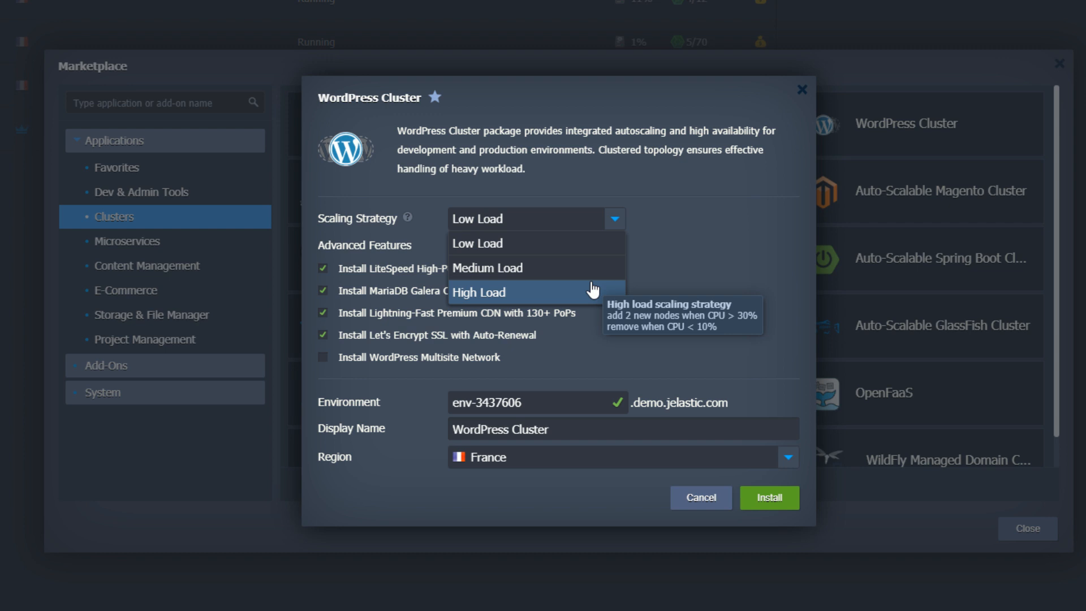
click(477, 292)
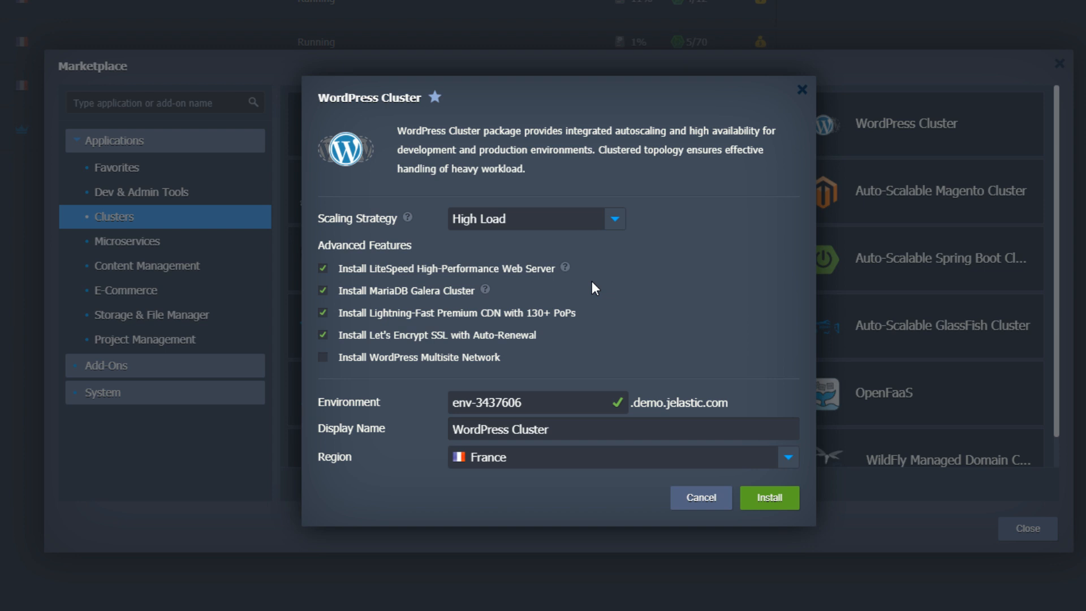
mouse_move(567, 268)
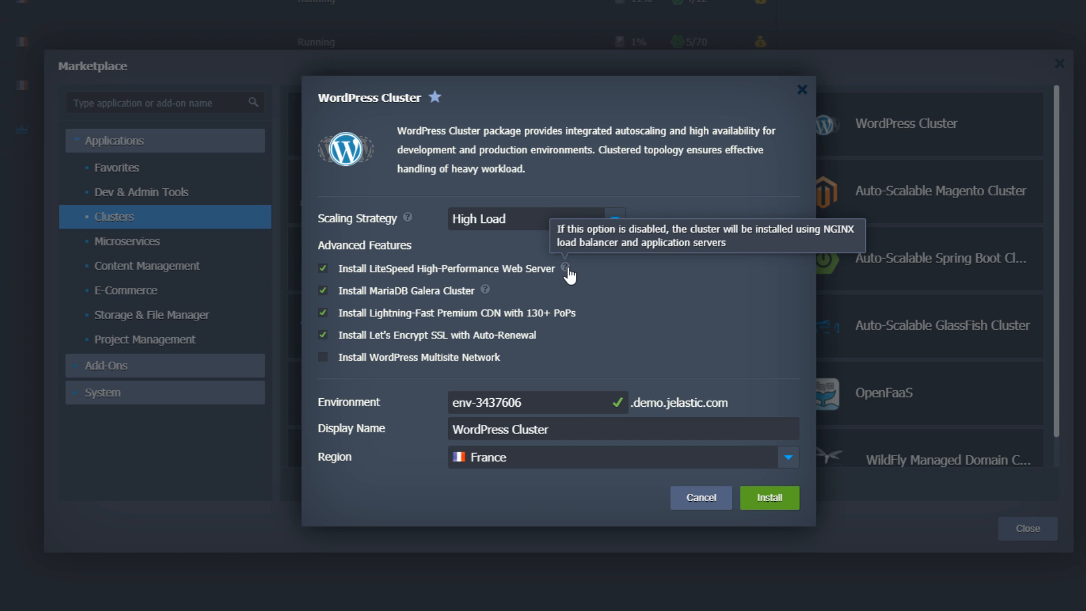
mouse_move(319, 279)
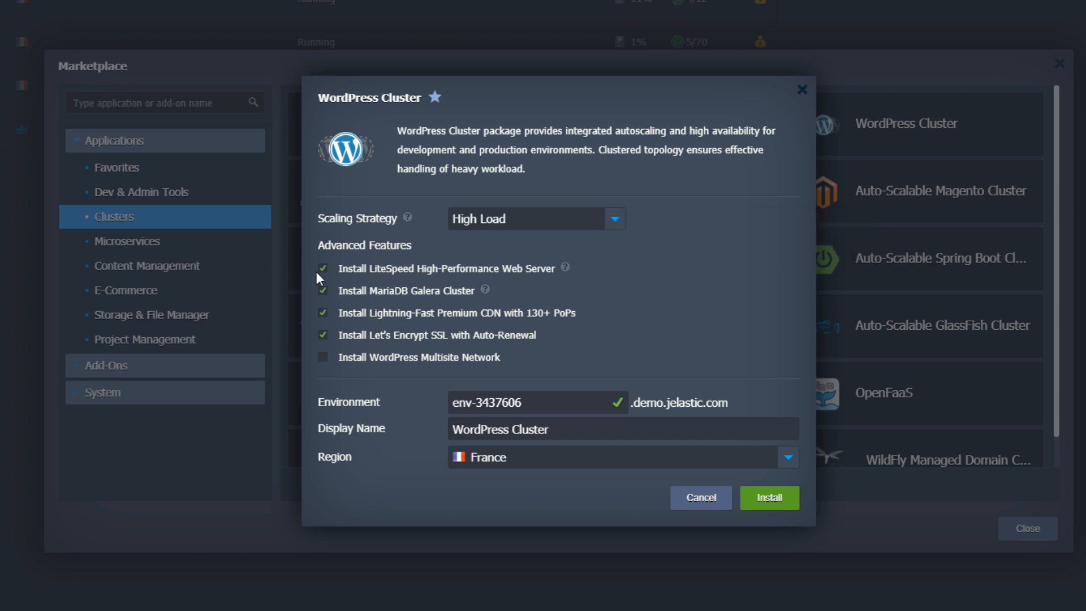
click(323, 269)
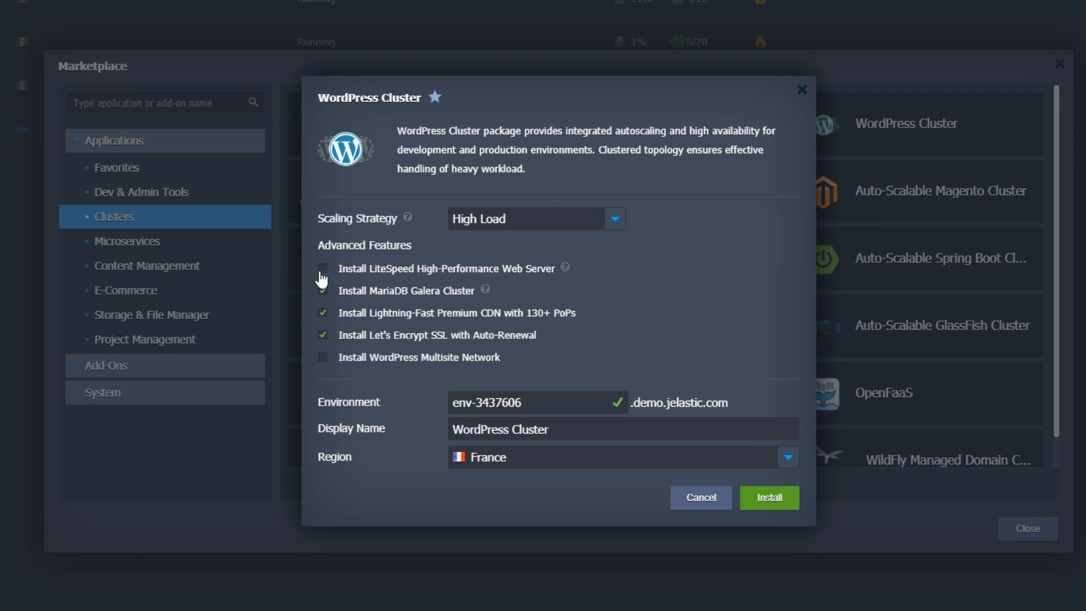
click(323, 269)
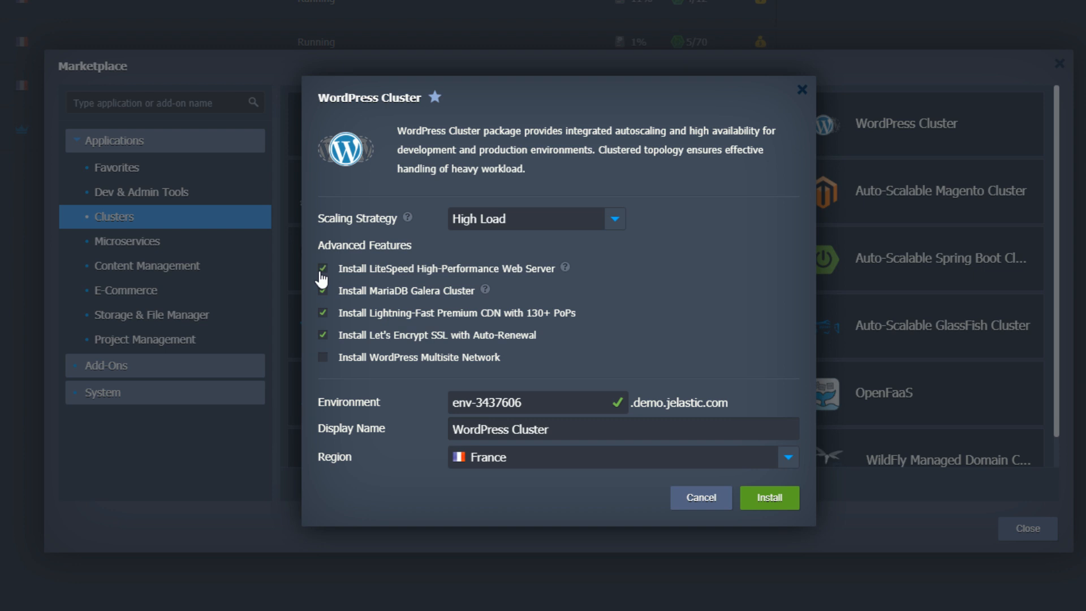
mouse_move(431, 303)
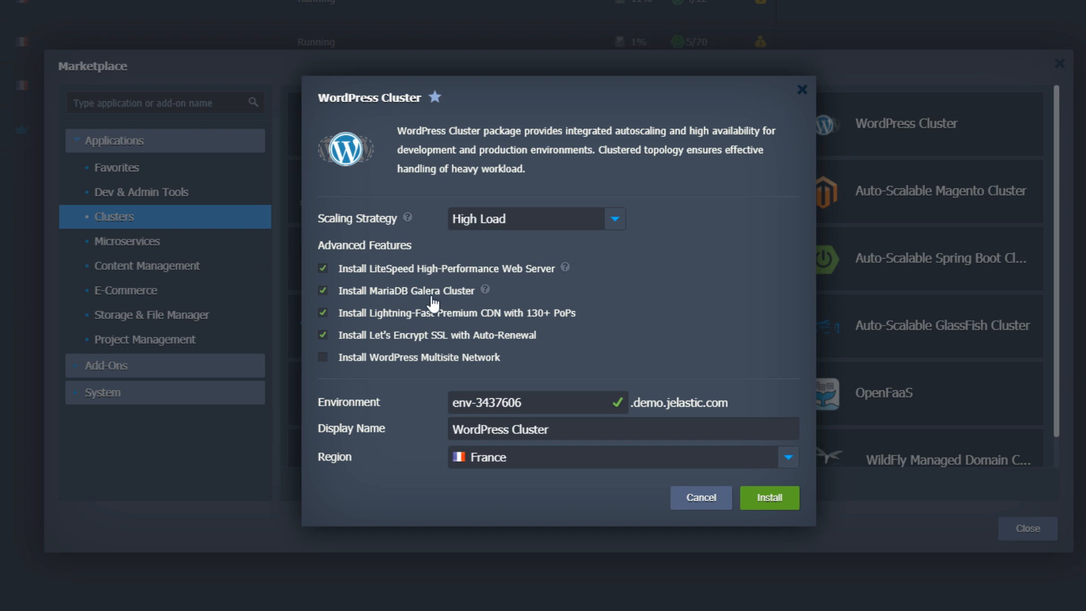
mouse_move(486, 289)
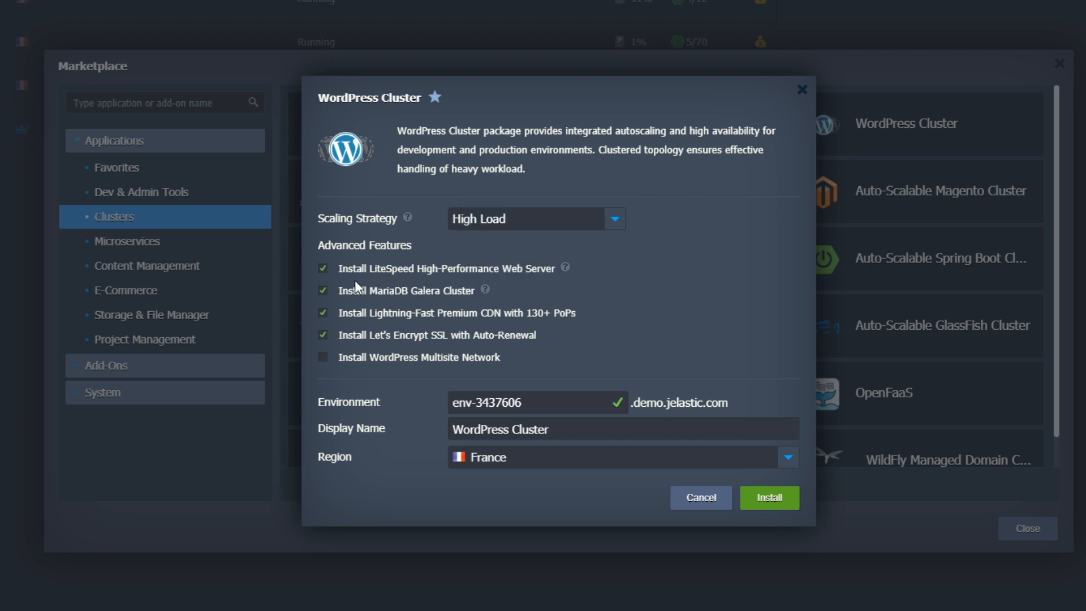
click(322, 290)
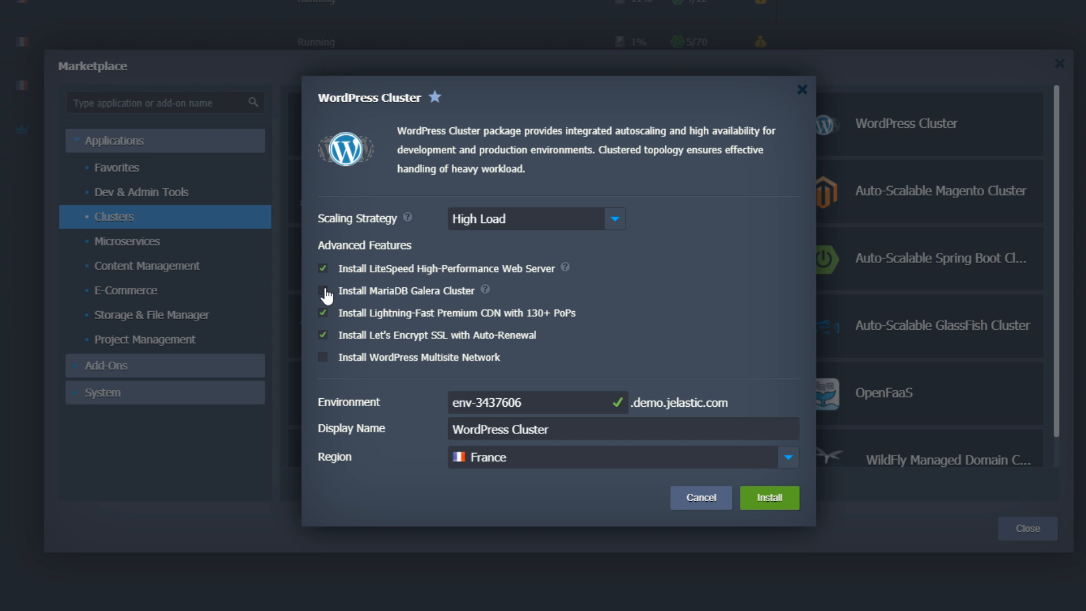
click(322, 290)
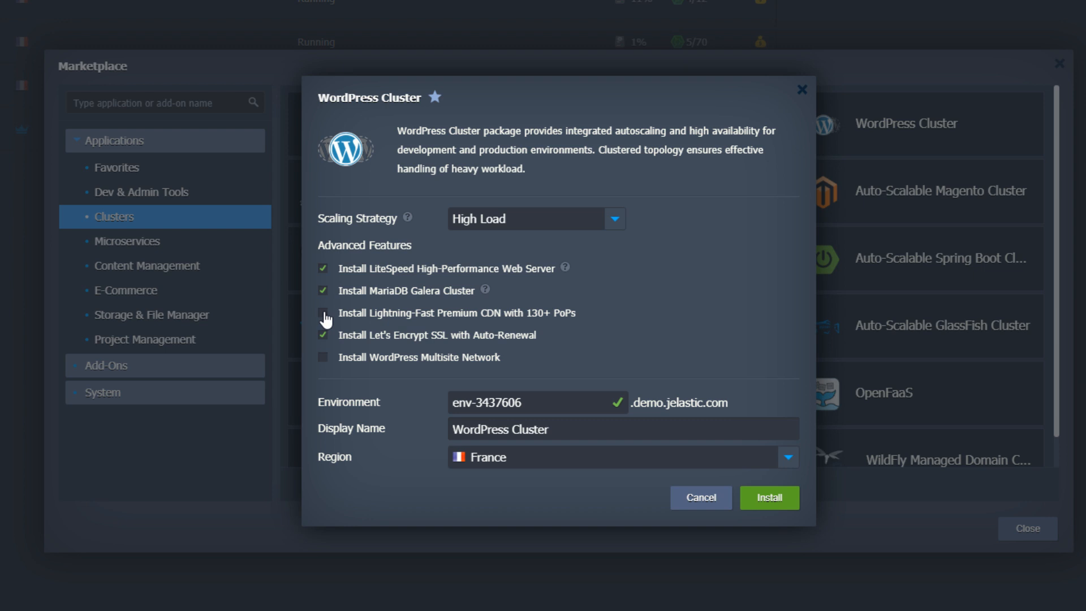
click(322, 312)
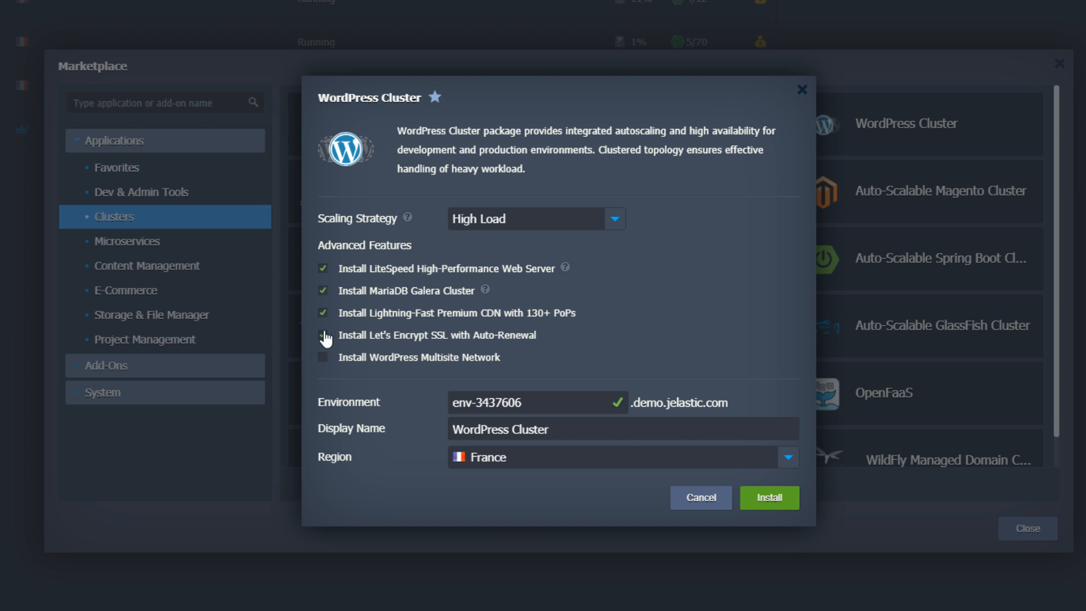
click(323, 335)
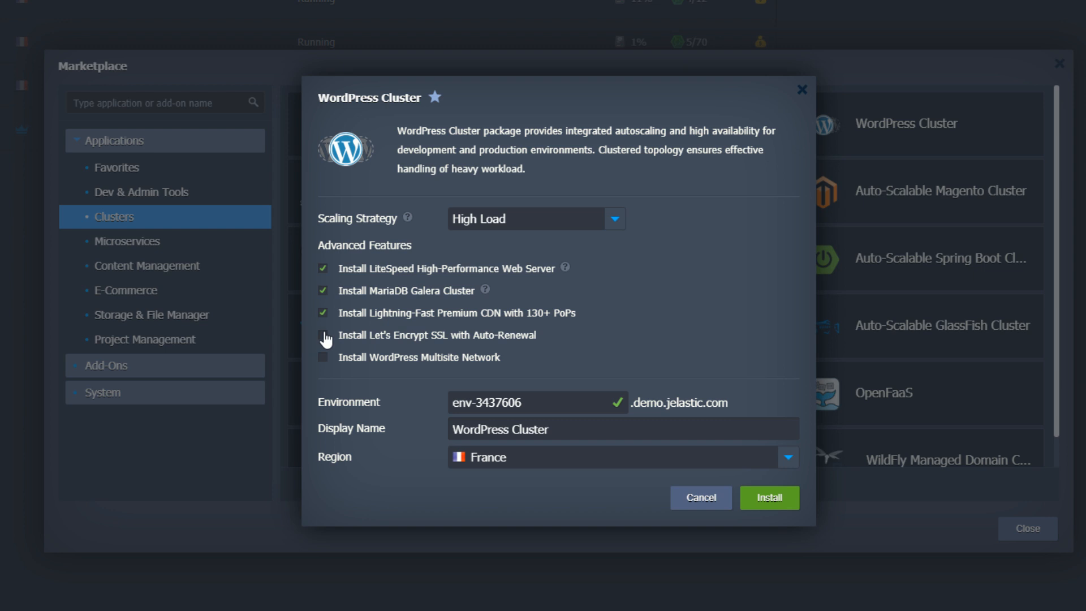
click(323, 335)
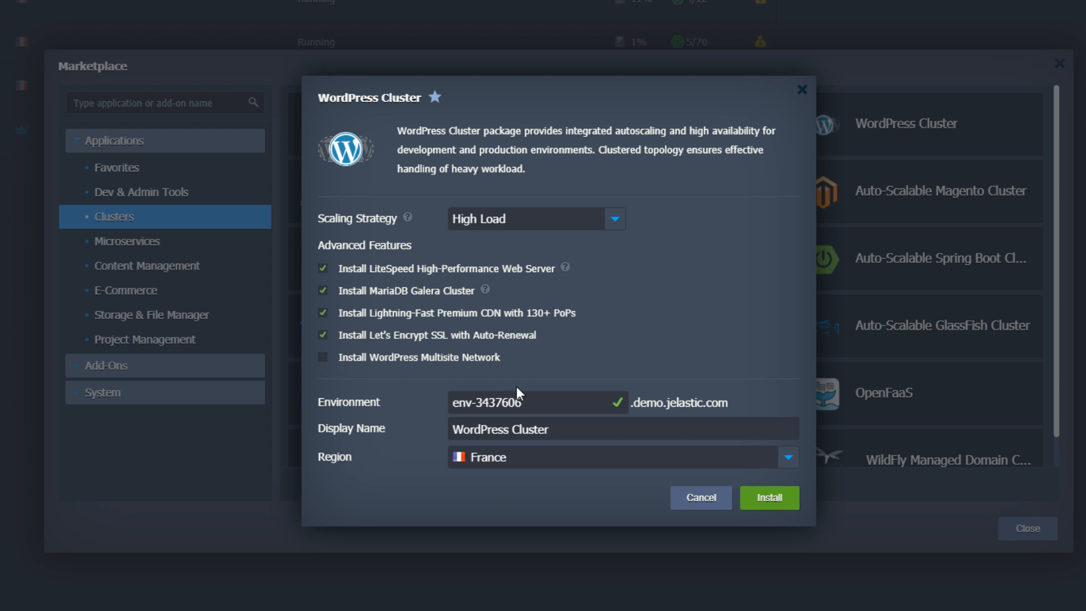
Name the environment wpsite and install the WordPress Cluster in the Premium region.
text(wpsite)
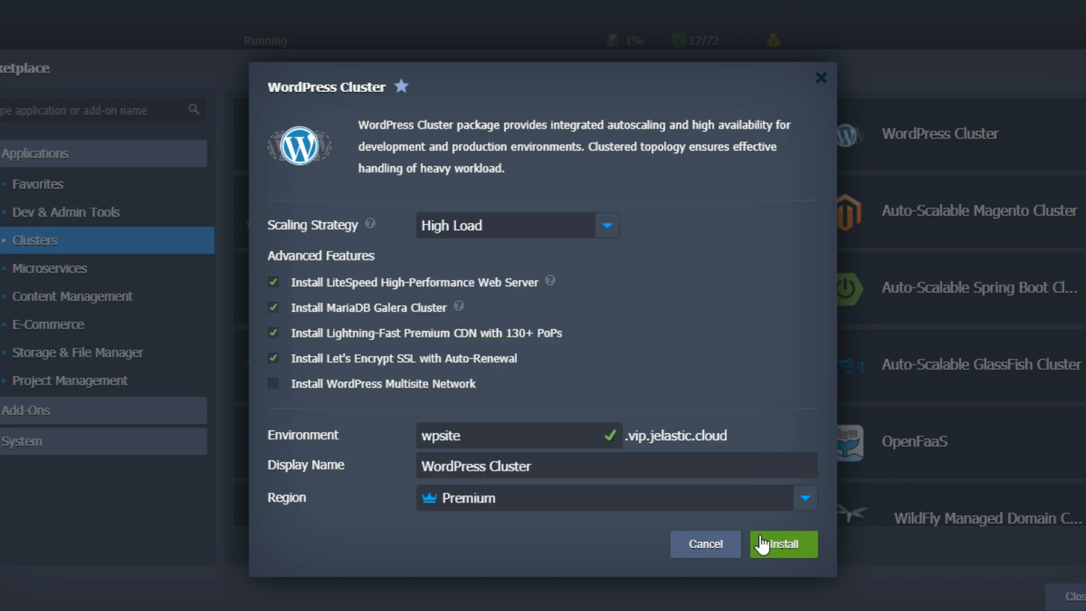
click(783, 544)
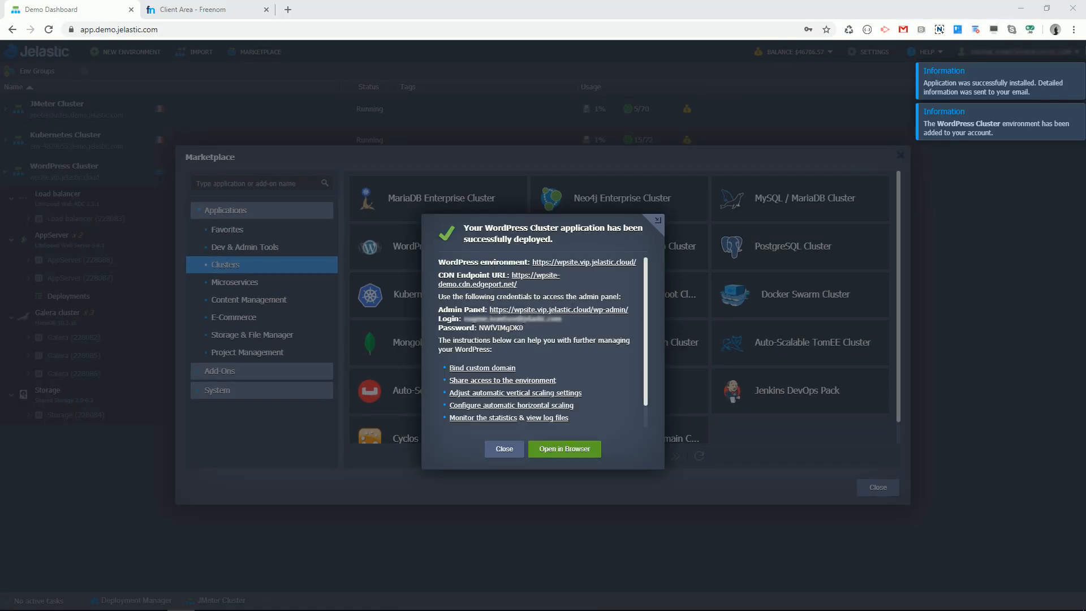
Dismiss the success message and the Marketplace to return to the environments list.
click(564, 450)
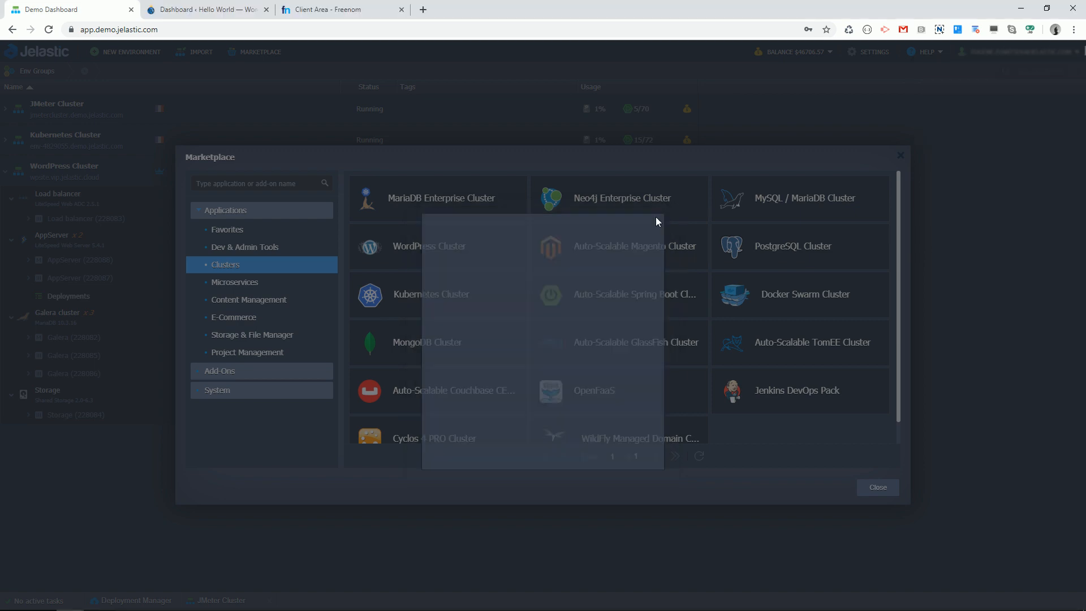
click(877, 486)
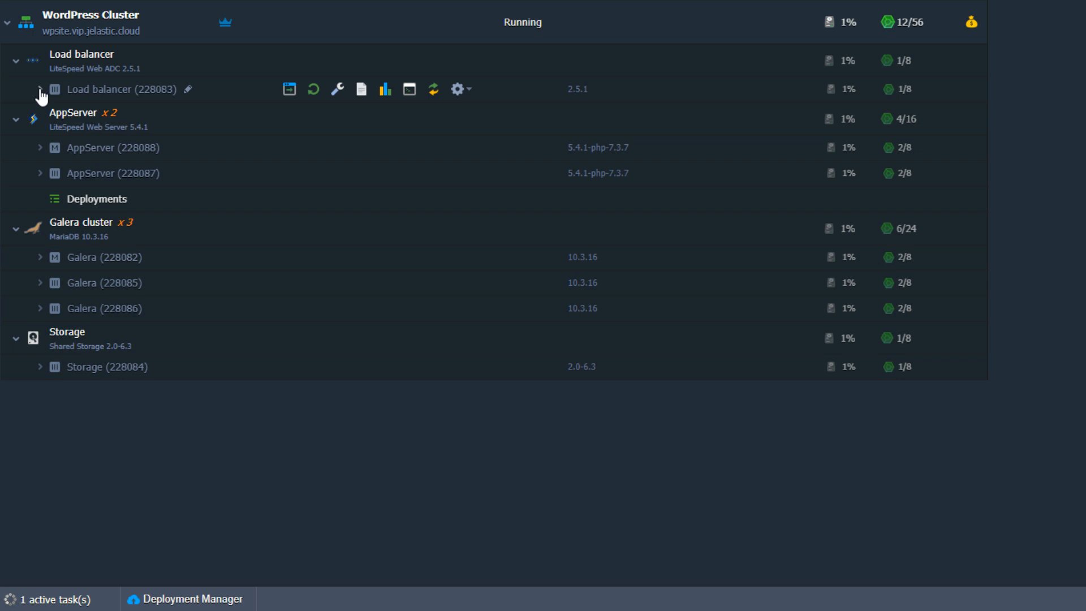
Expand the load balancer and both app server nodes to show their IP addresses.
click(41, 88)
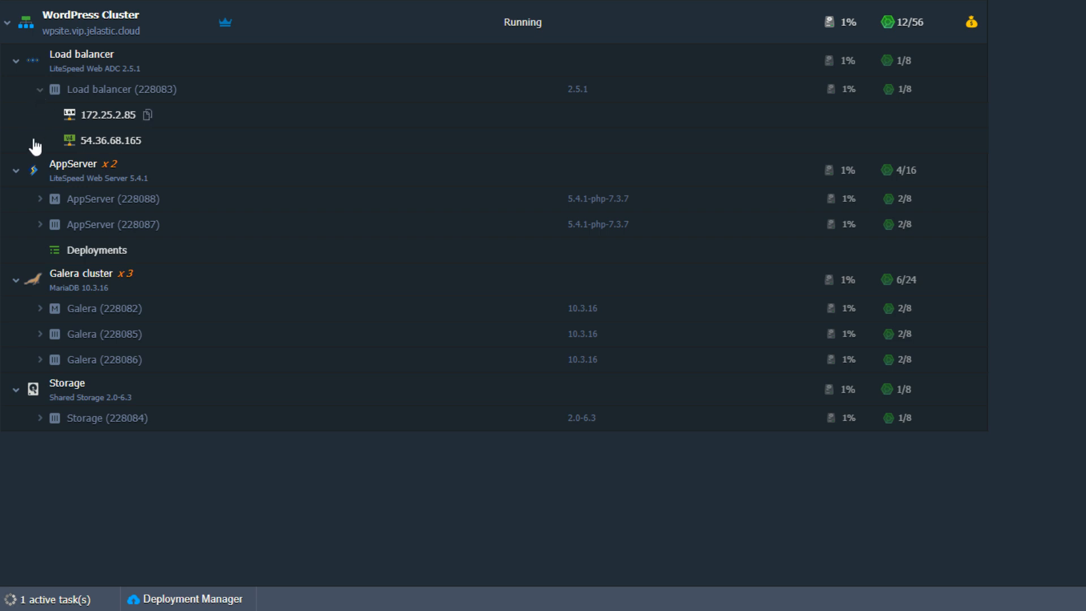
click(41, 199)
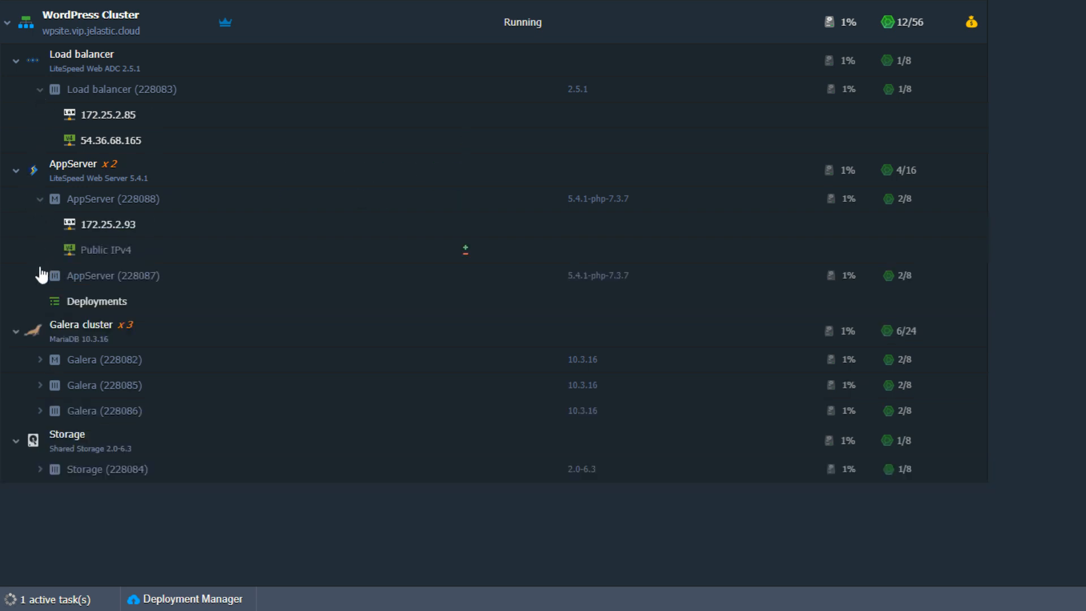
click(41, 275)
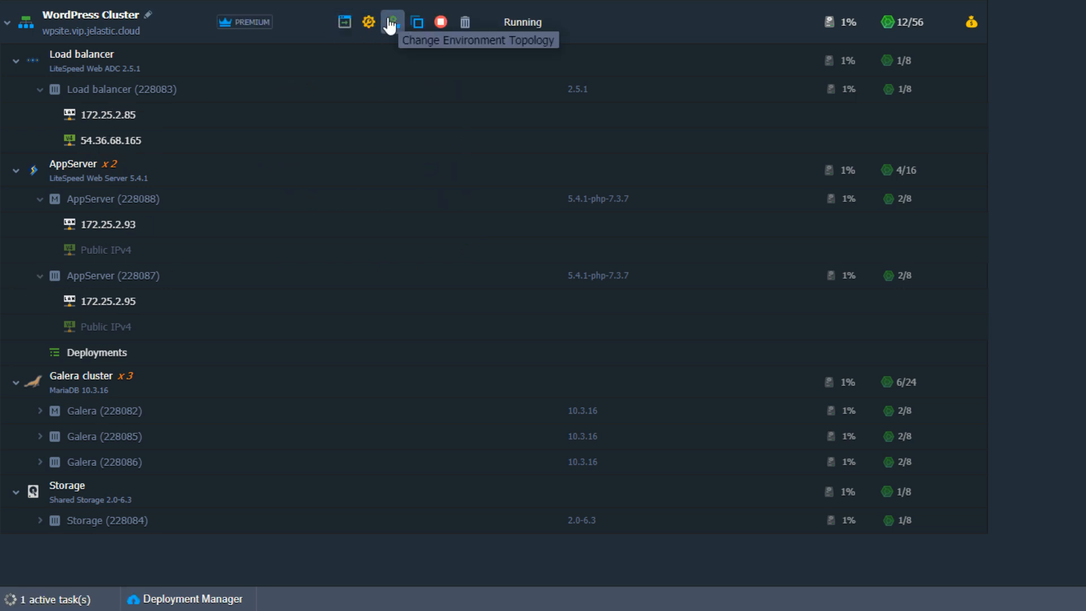
Inspect the load balancer and Galera layers in the topology editor, bumping Galera to four nodes and back to three.
click(391, 21)
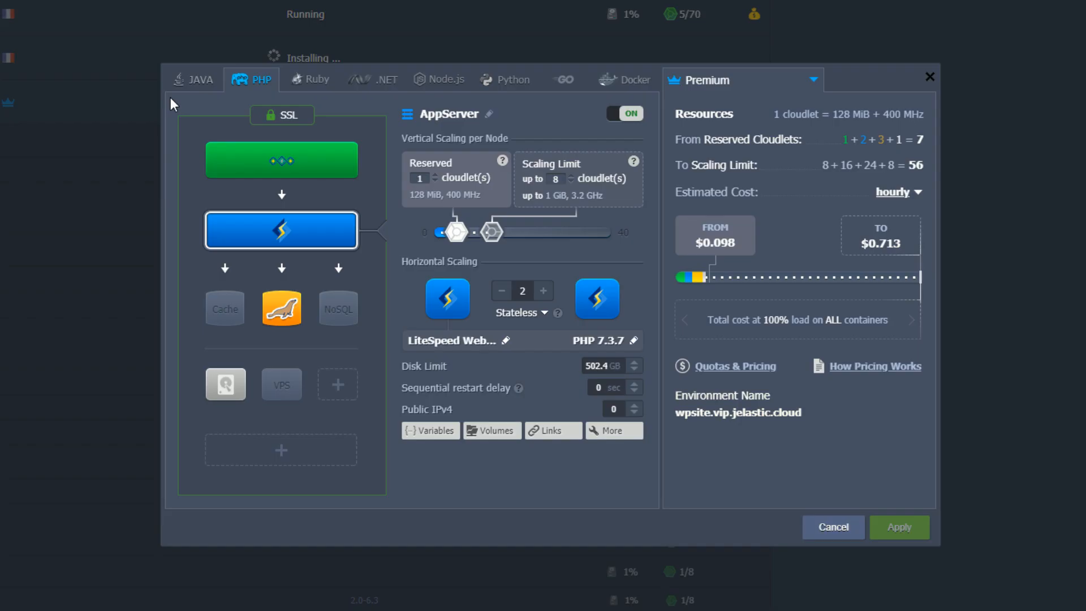
click(281, 159)
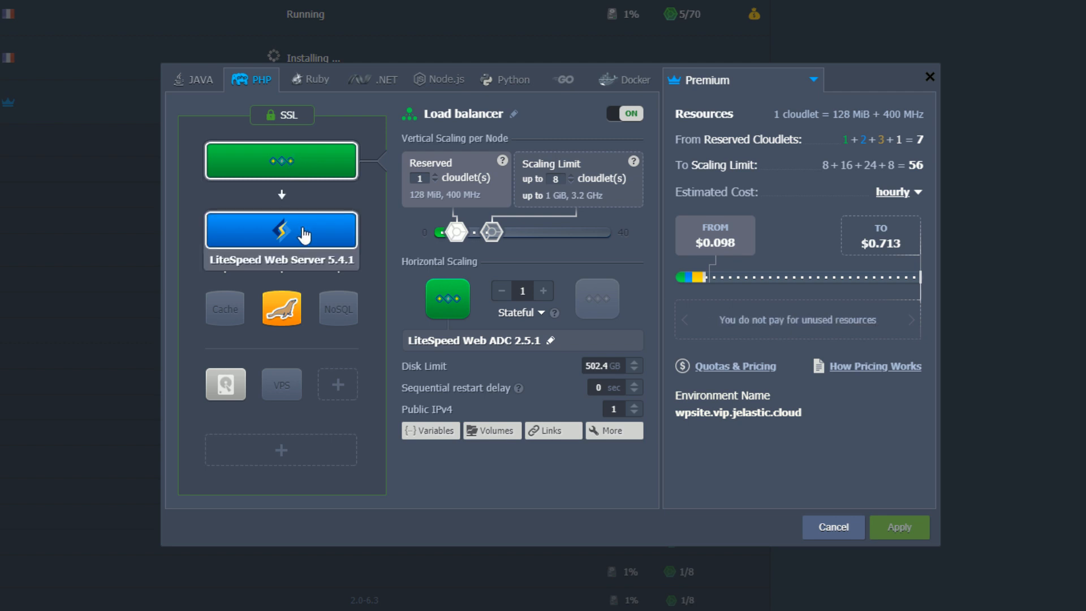
click(281, 308)
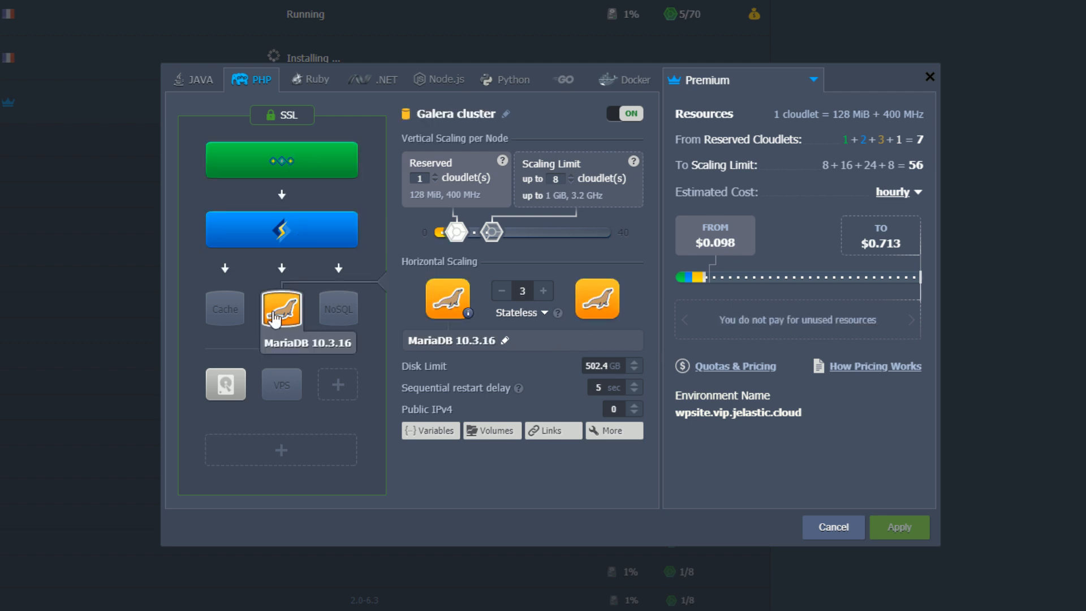
click(543, 291)
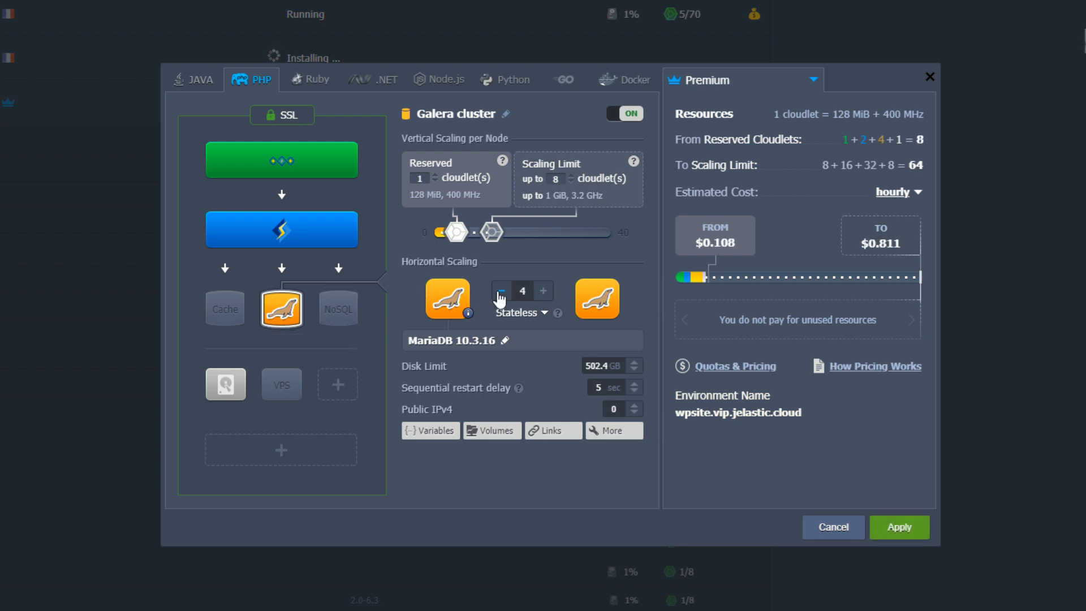
click(499, 291)
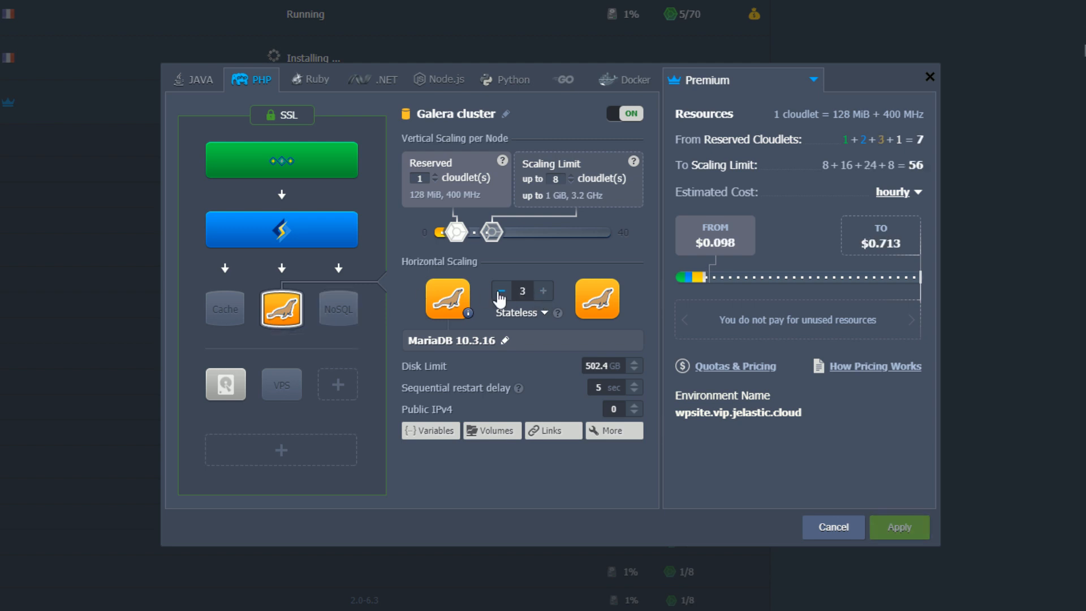
mouse_move(558, 313)
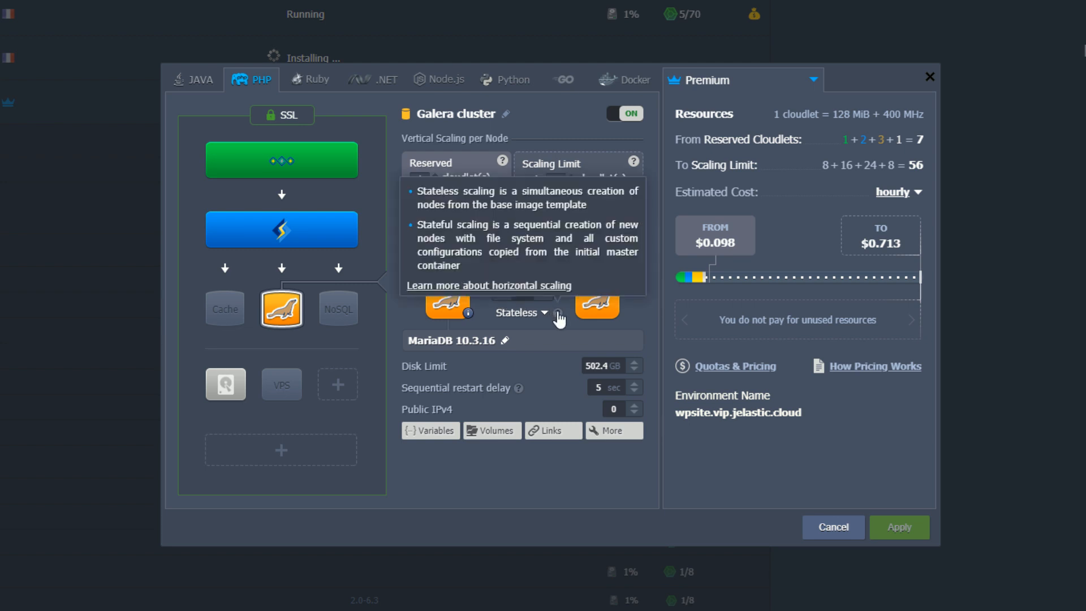
click(520, 312)
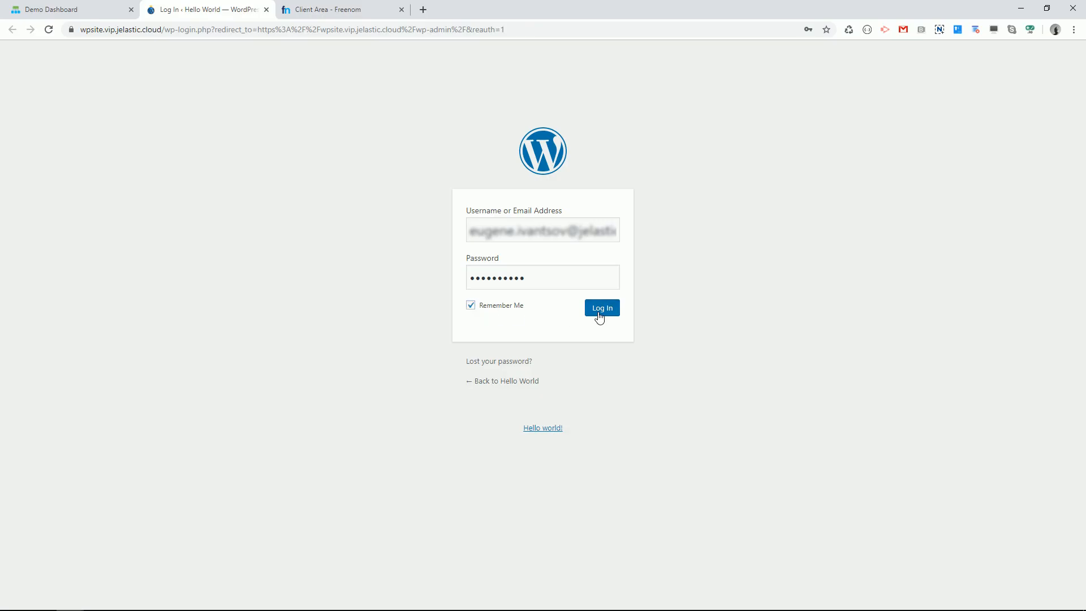
Log in to the WordPress admin and bring up DevTools on the Hello World front page.
click(601, 308)
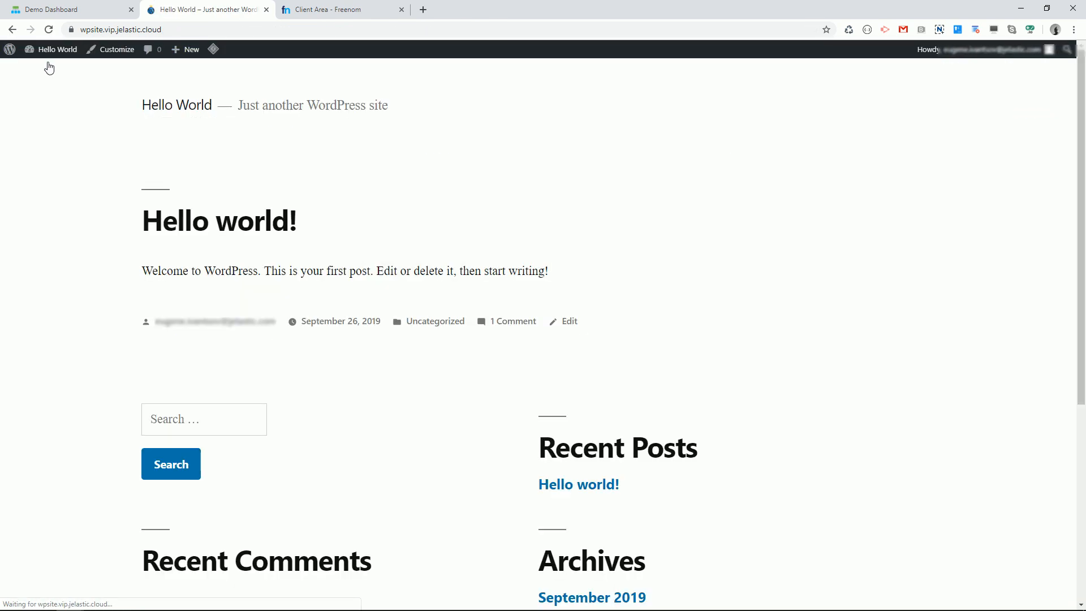
key(F12)
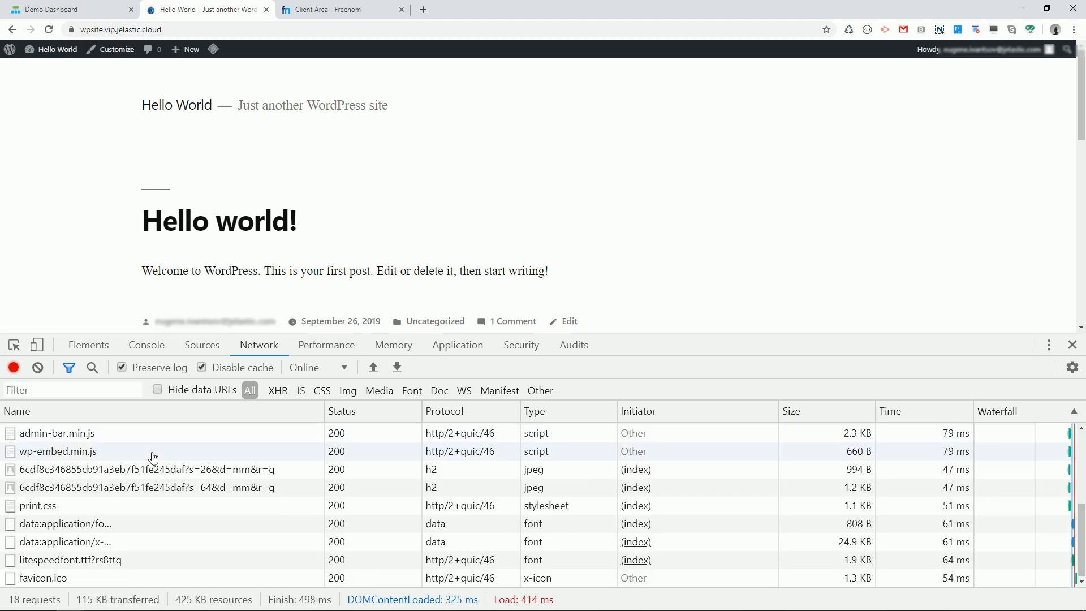
mouse_move(458, 452)
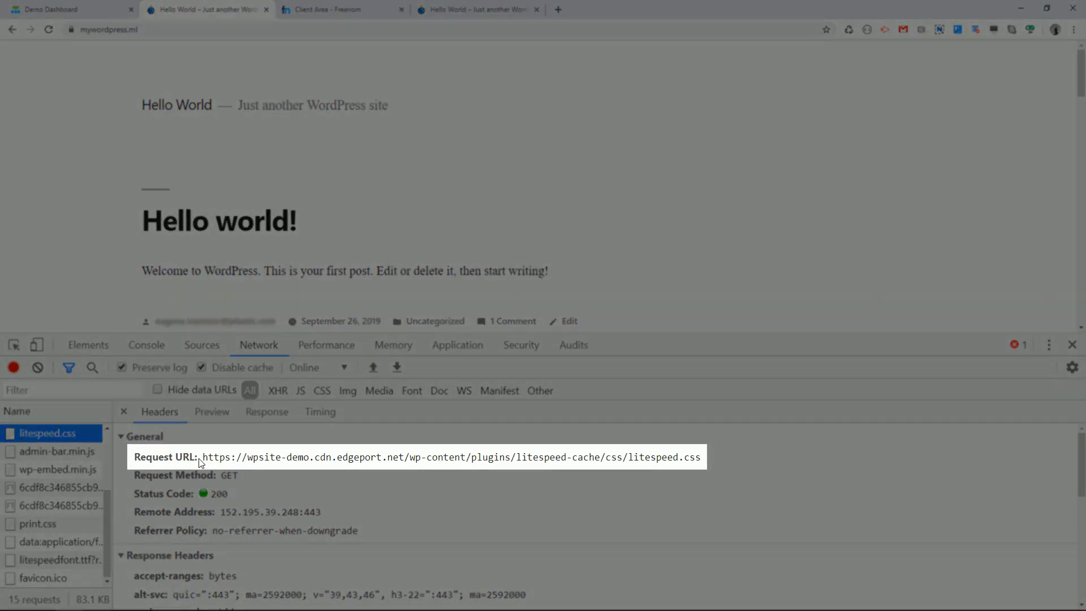
Highlight the wpsite-demo.cdn.edgeport.net host in the litespeed.css request URL, then return to the dashboard.
drag(202, 456, 382, 457)
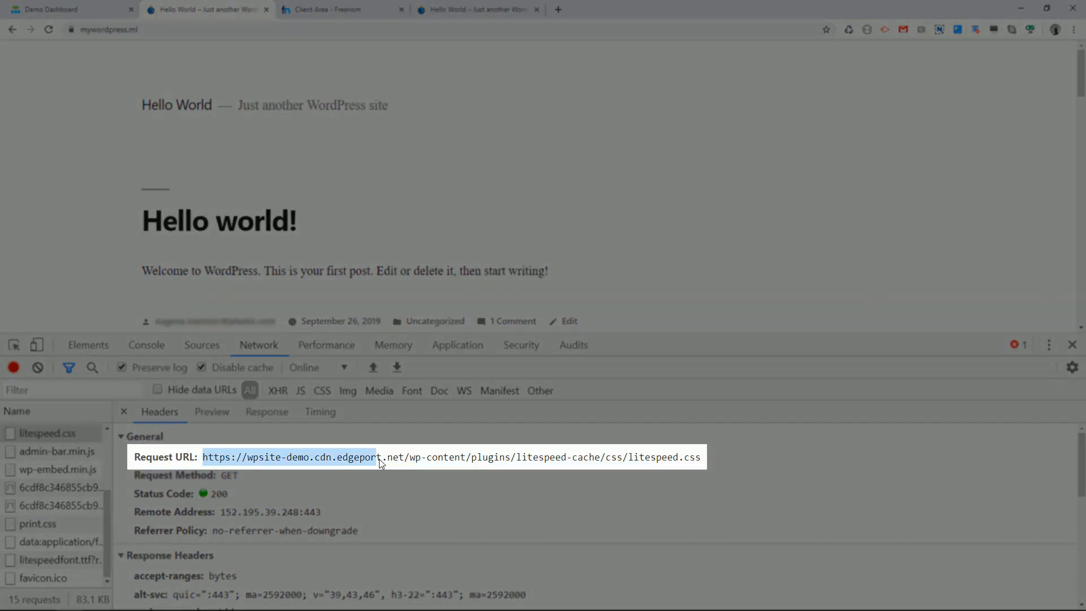
click(69, 9)
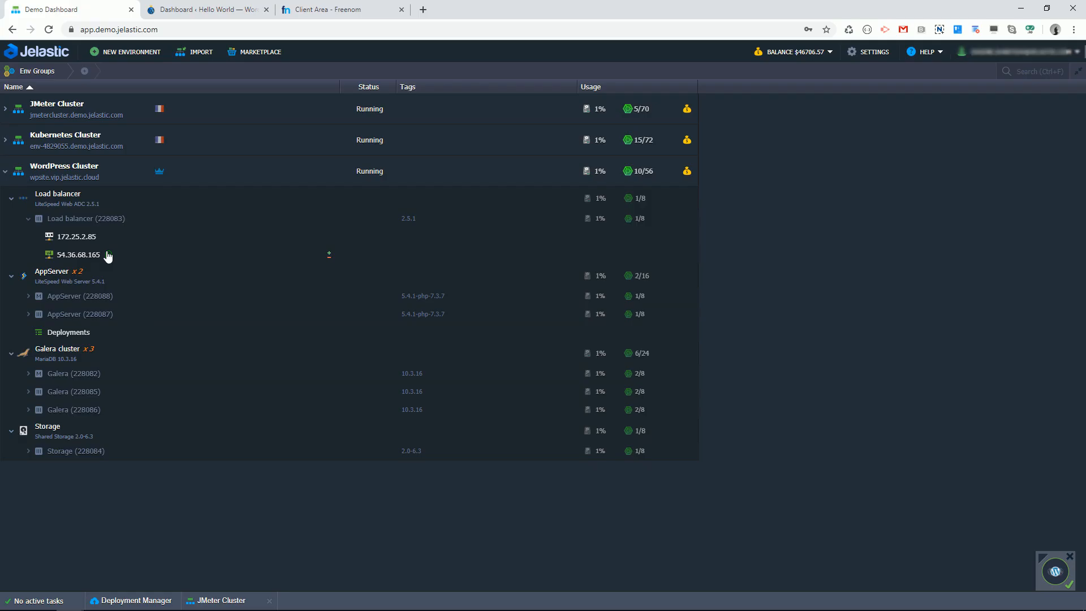
Point the mywordpress.ml A record at the load balancer IP 54.36.68.165 and save.
click(108, 255)
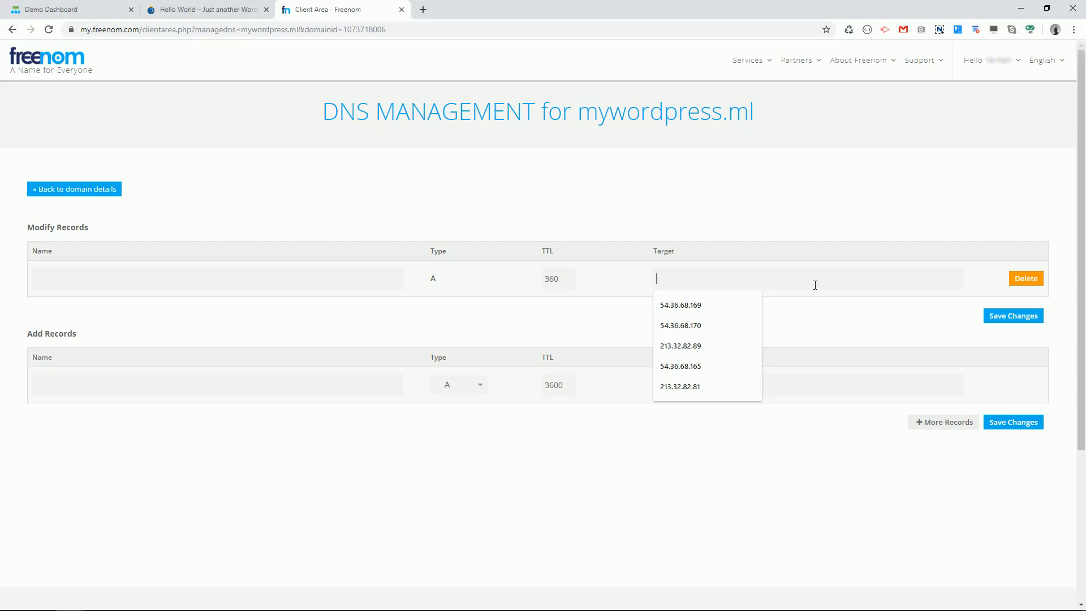
click(680, 365)
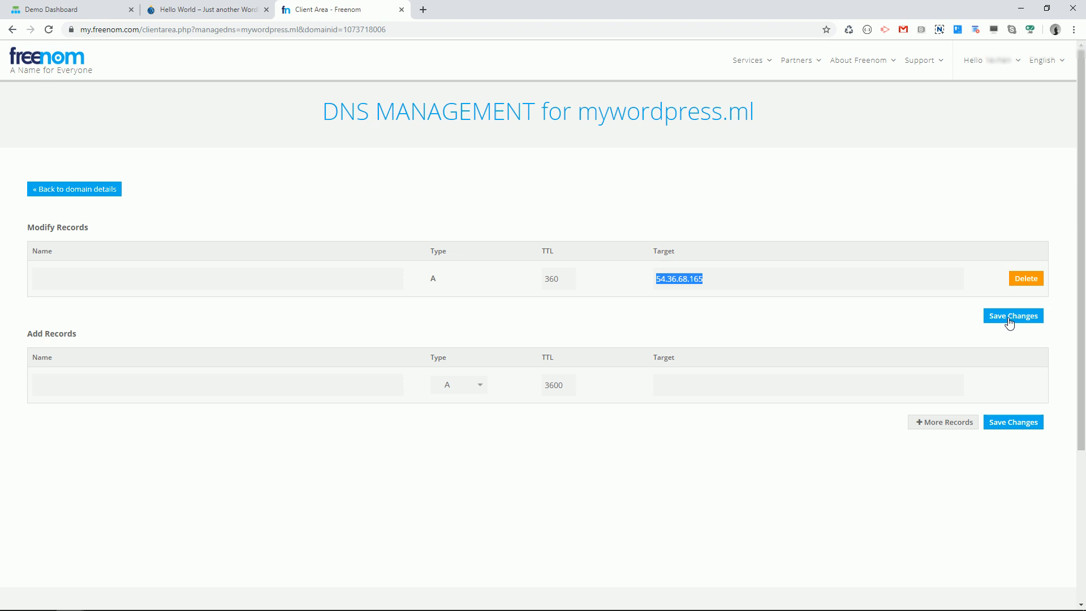
click(1012, 315)
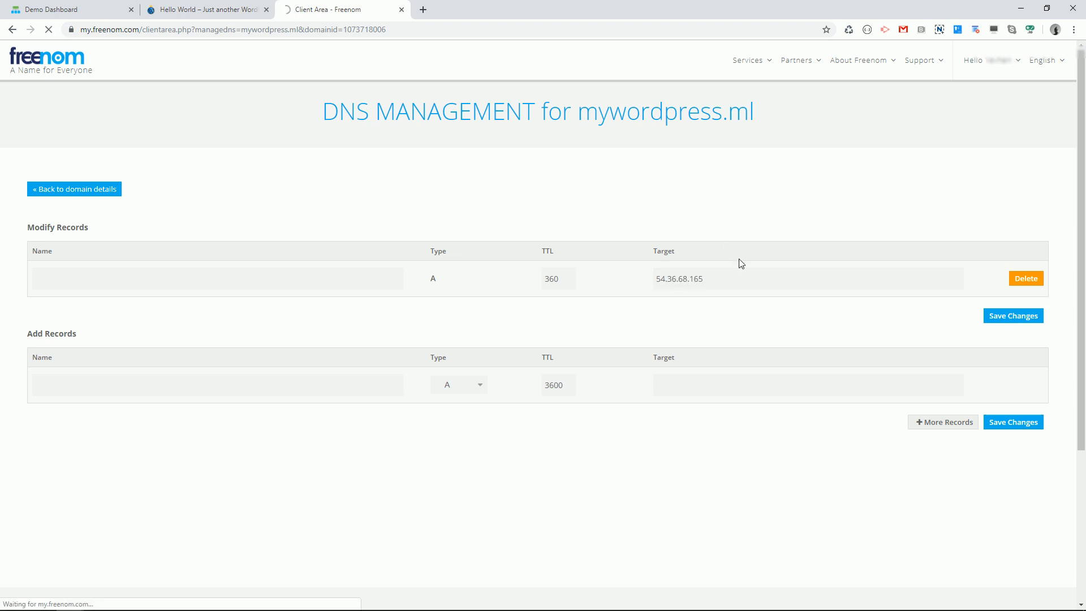
mouse_move(69, 10)
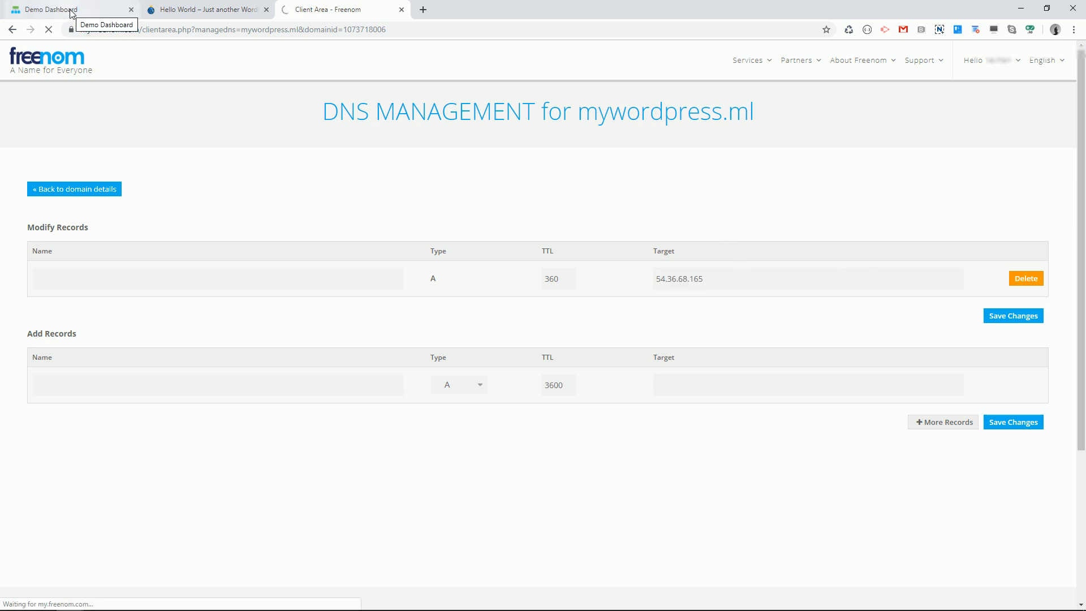
Apply mywordpress.ml as the external domain of the Let's Encrypt SSL add-on.
click(49, 9)
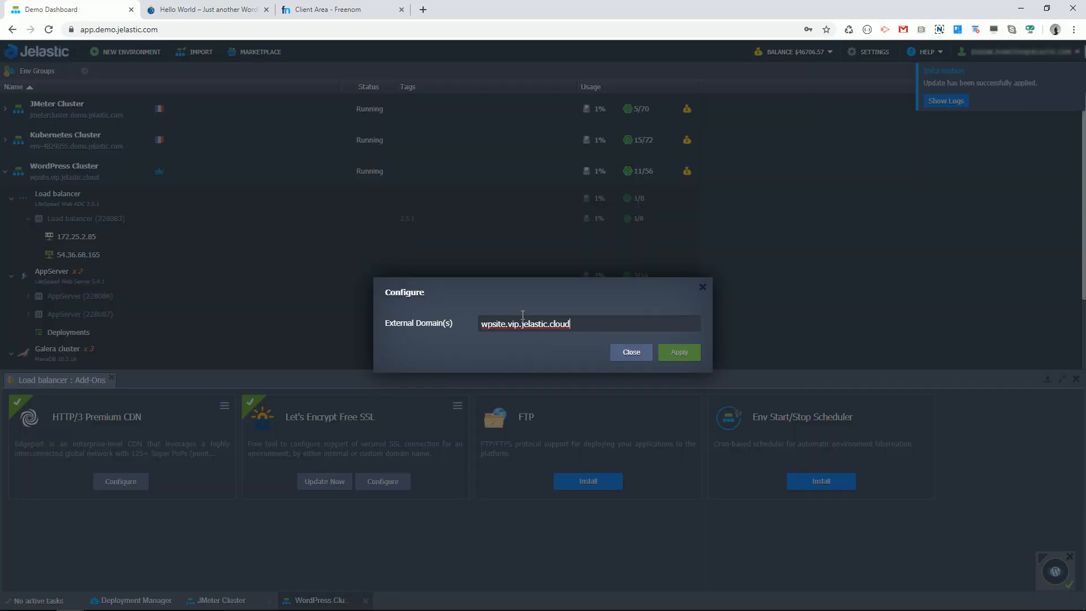
text(mywordpress.ml)
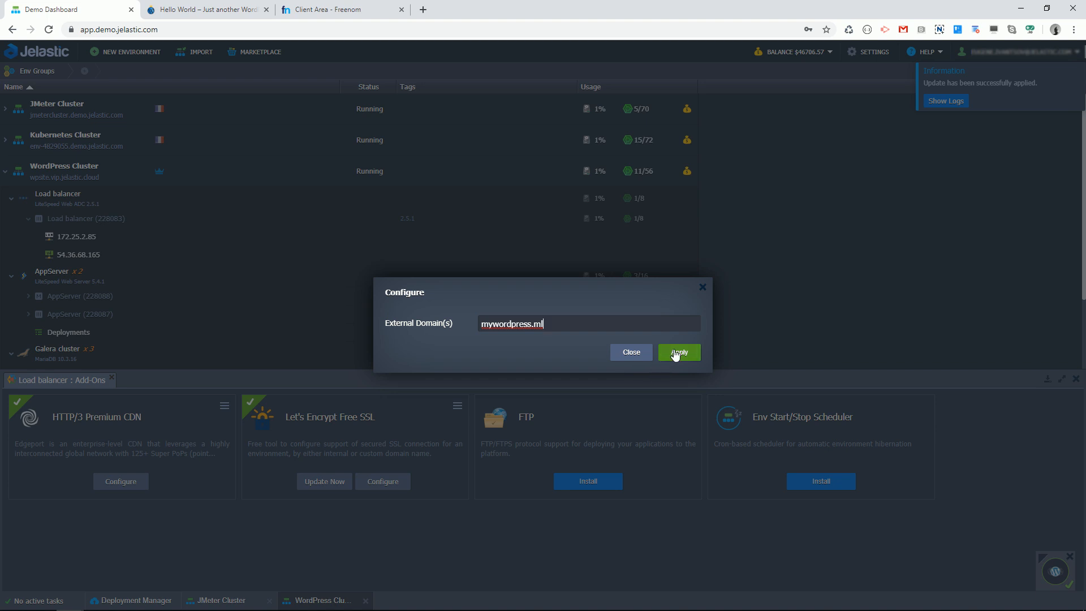
click(677, 352)
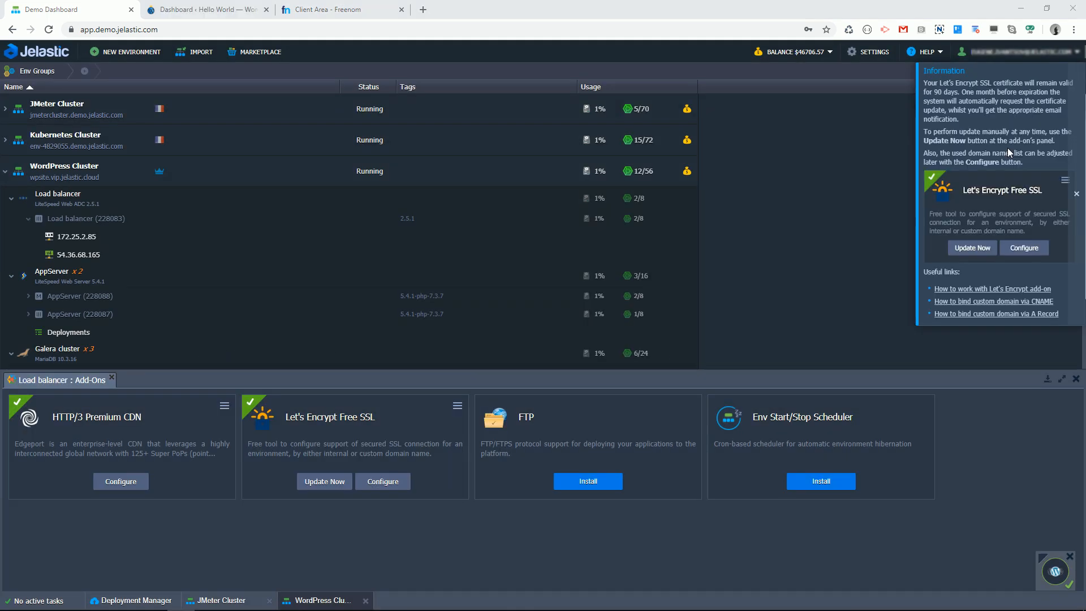
Verify mywordpress.ml shows a valid Let's Encrypt certificate via the padlock, then dismiss the details.
click(587, 12)
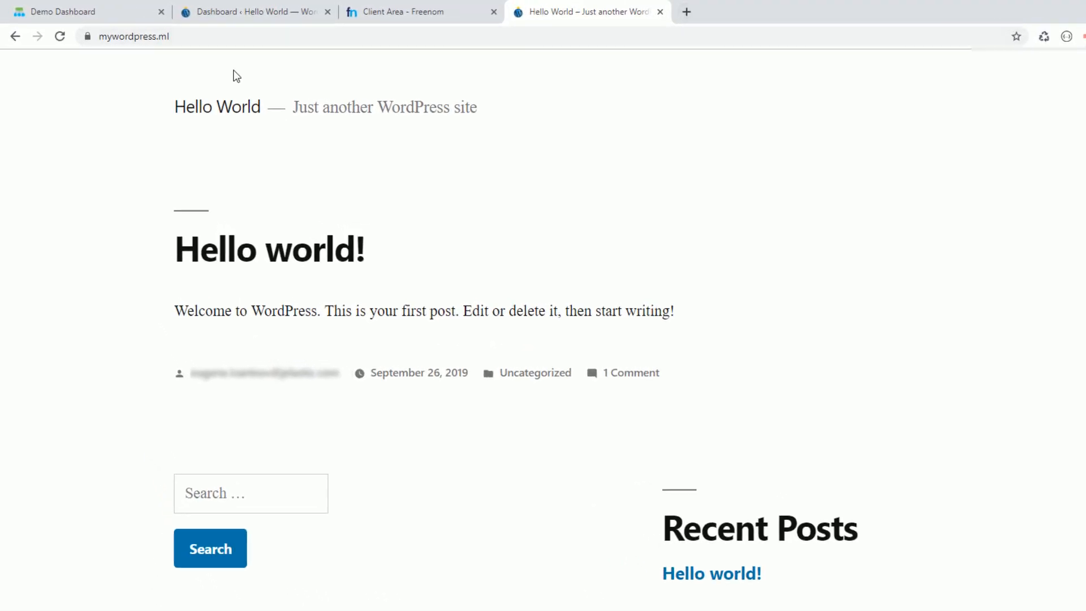
click(92, 39)
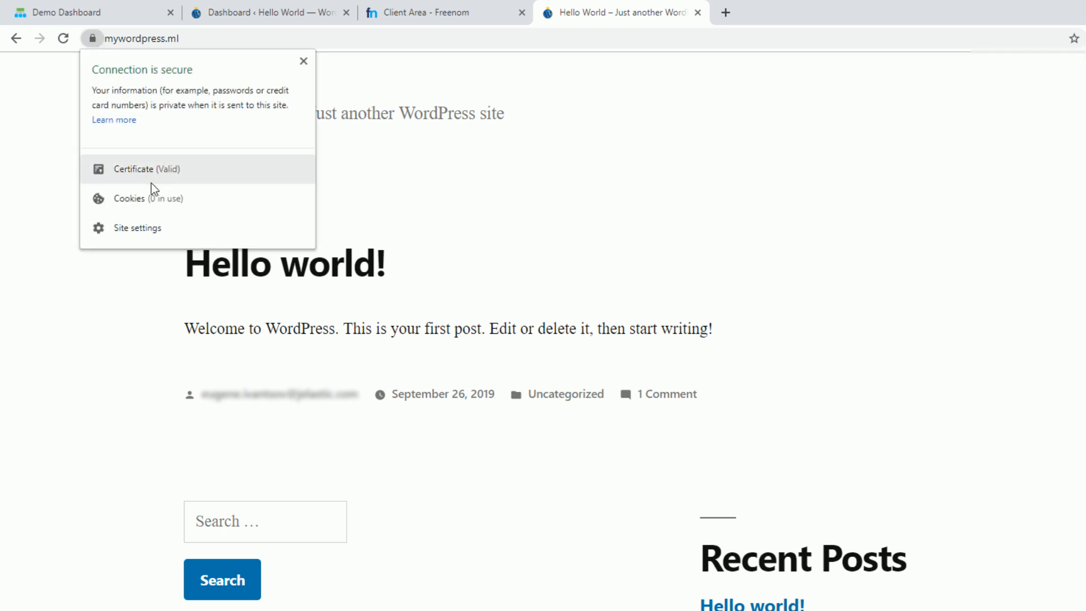
click(146, 169)
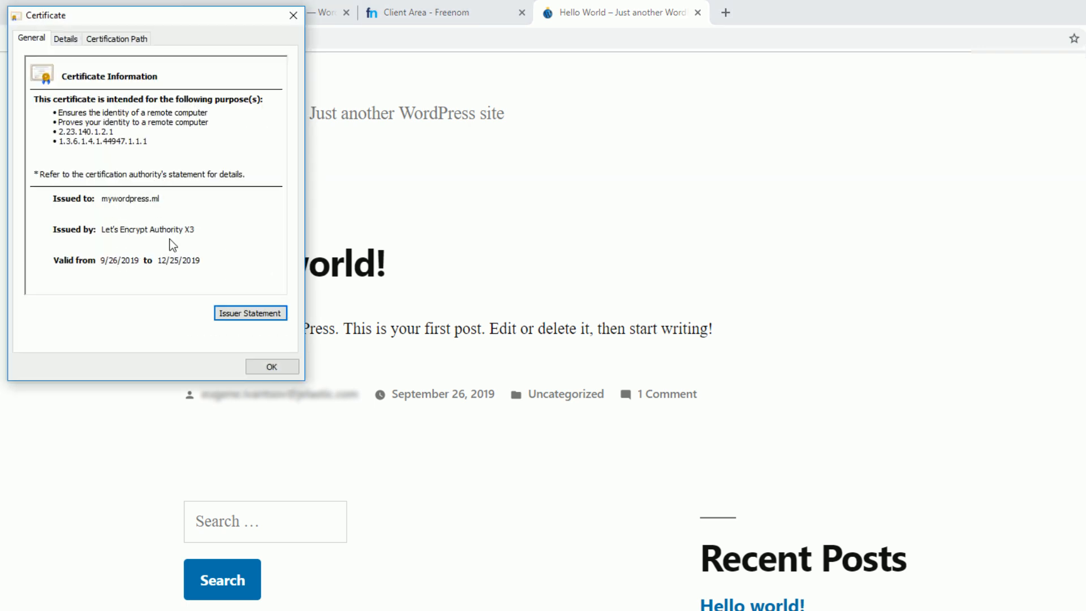
click(270, 363)
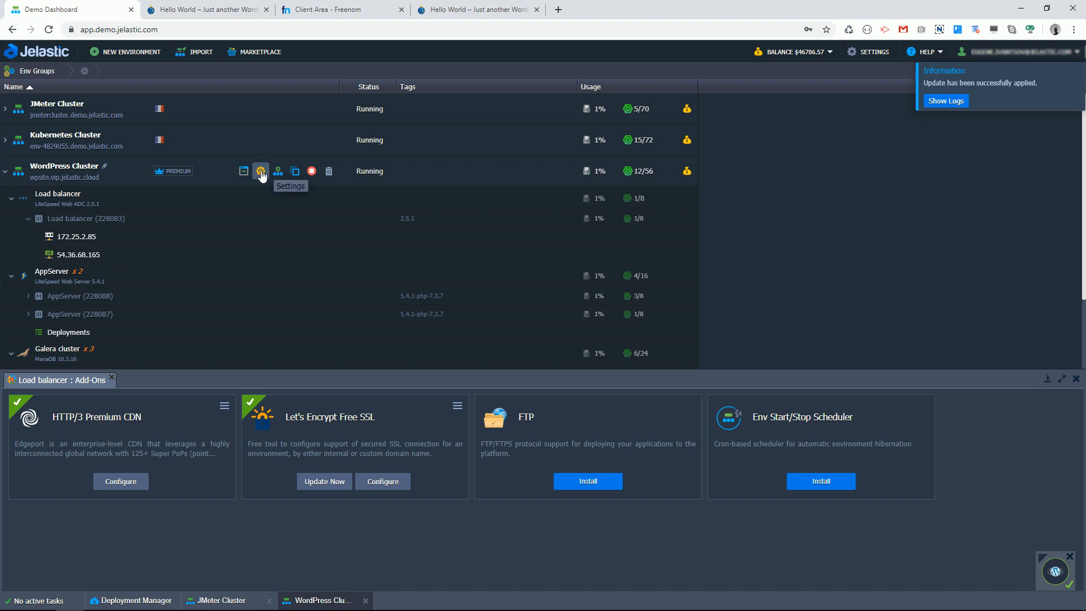
Edit the AppServer CPU trigger in Auto Horizontal Scaling: add above 30% to 16 nodes, remove below 10% to 2.
click(262, 171)
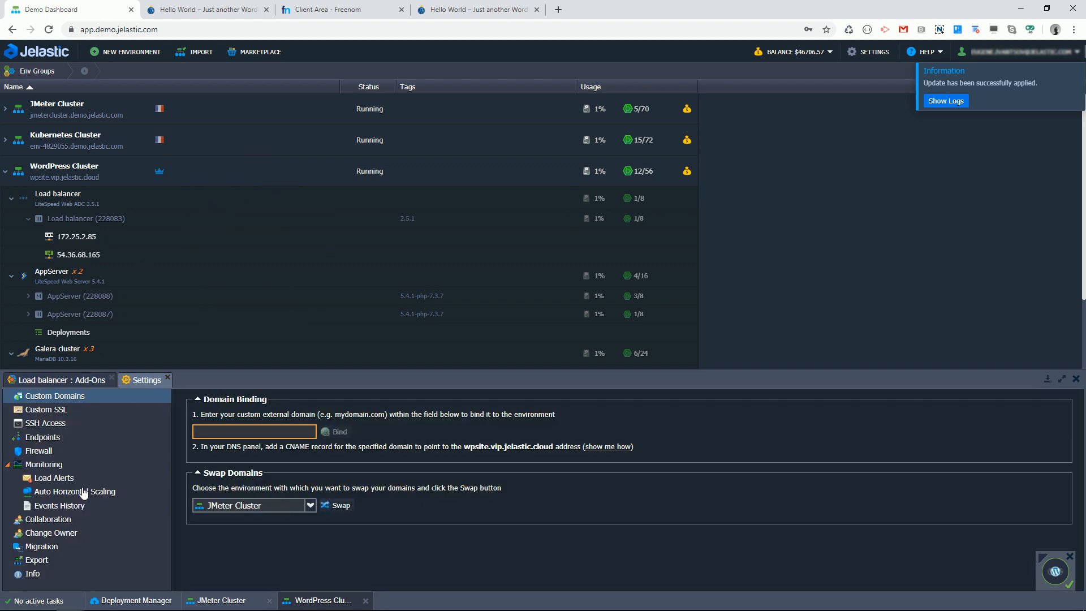
click(75, 491)
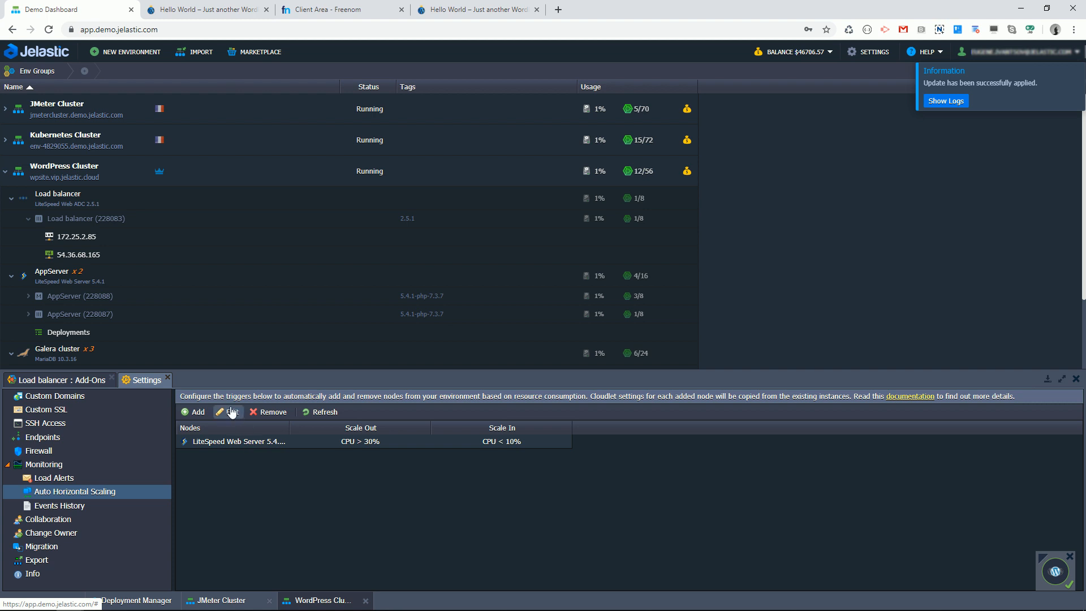
click(228, 412)
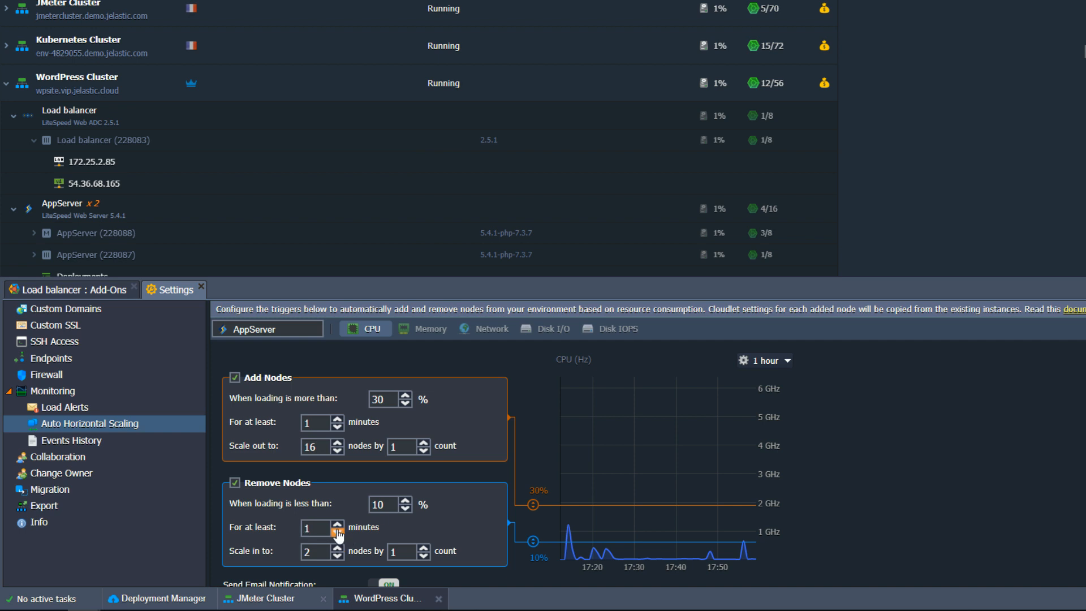
scroll(down, 3)
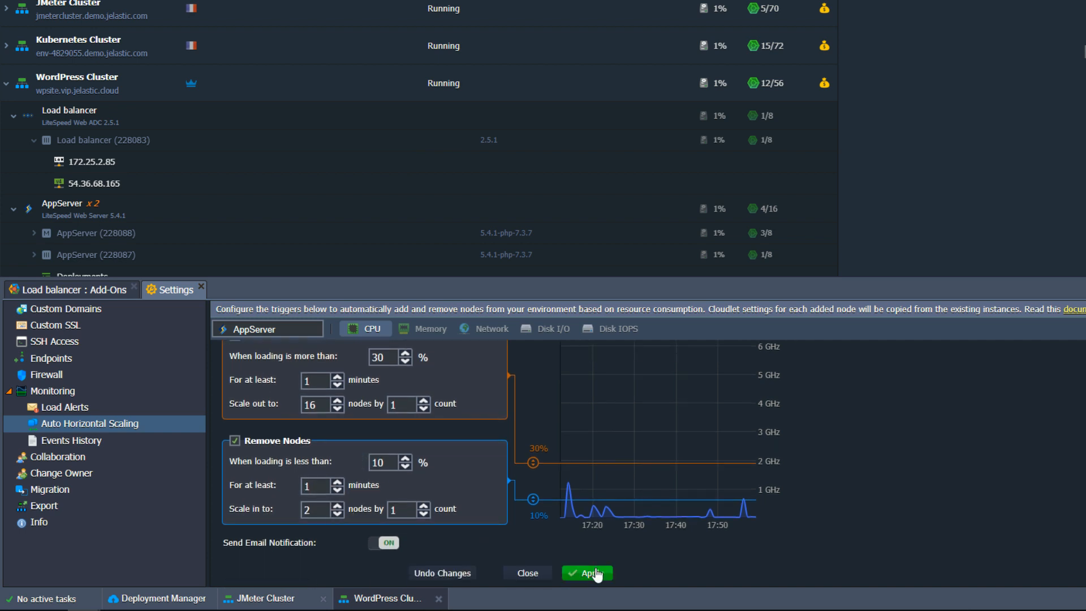
Apply the AppServer scaling trigger and request a JMeter Cluster Run Test.
click(587, 572)
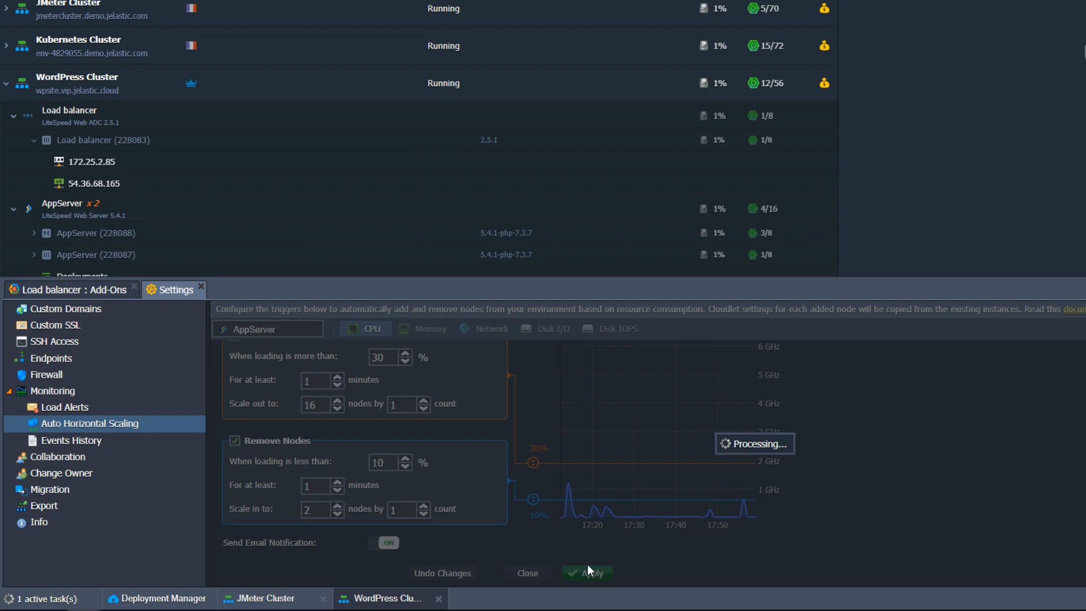
click(585, 573)
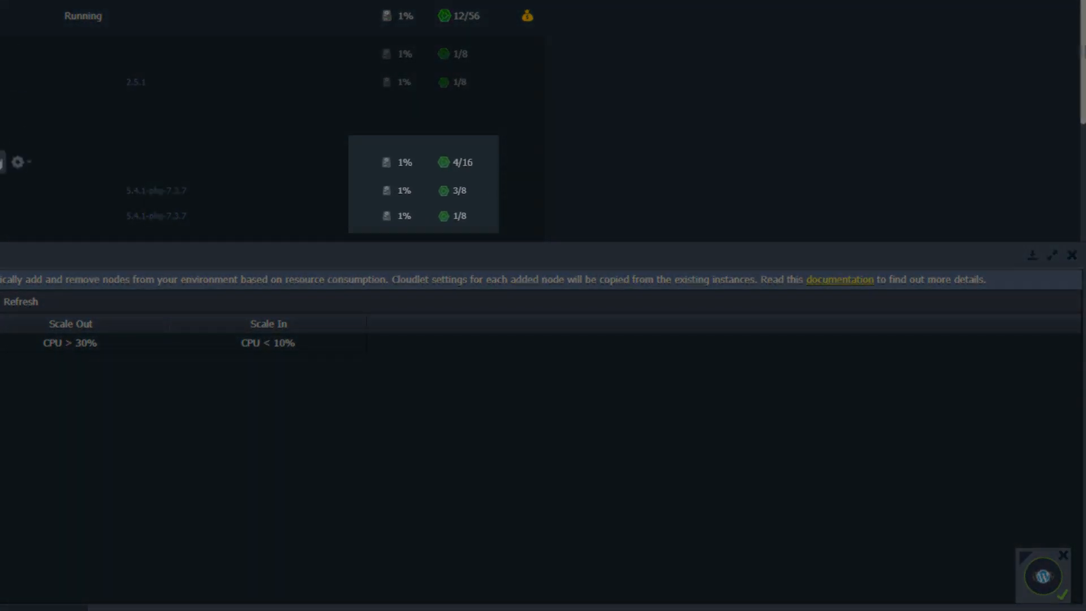
click(222, 600)
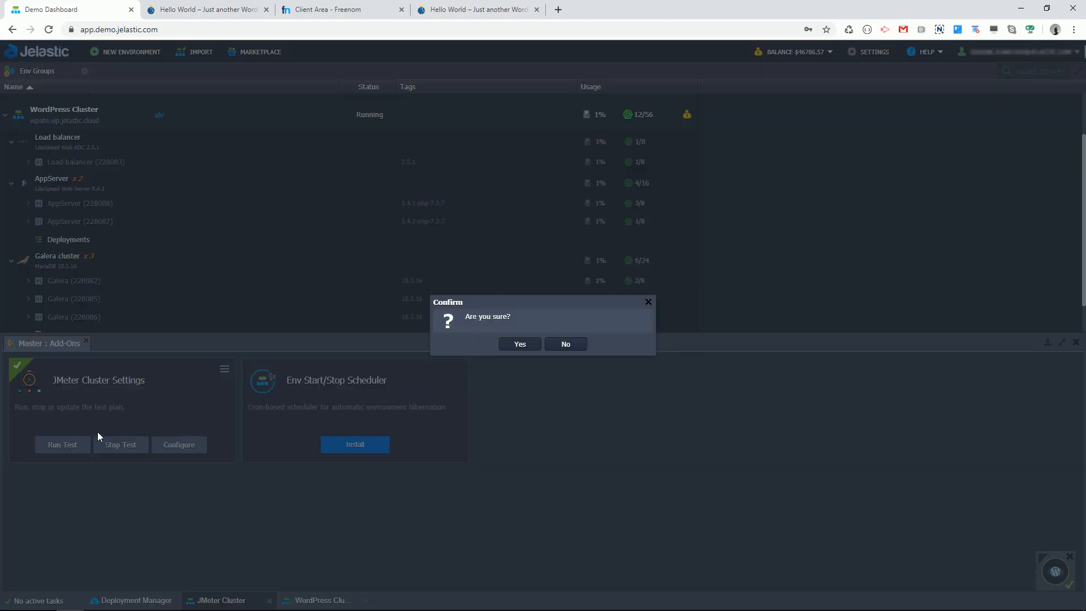
Confirm the JMeter test, let AppServer scale out to a third node, then stop the test.
click(519, 344)
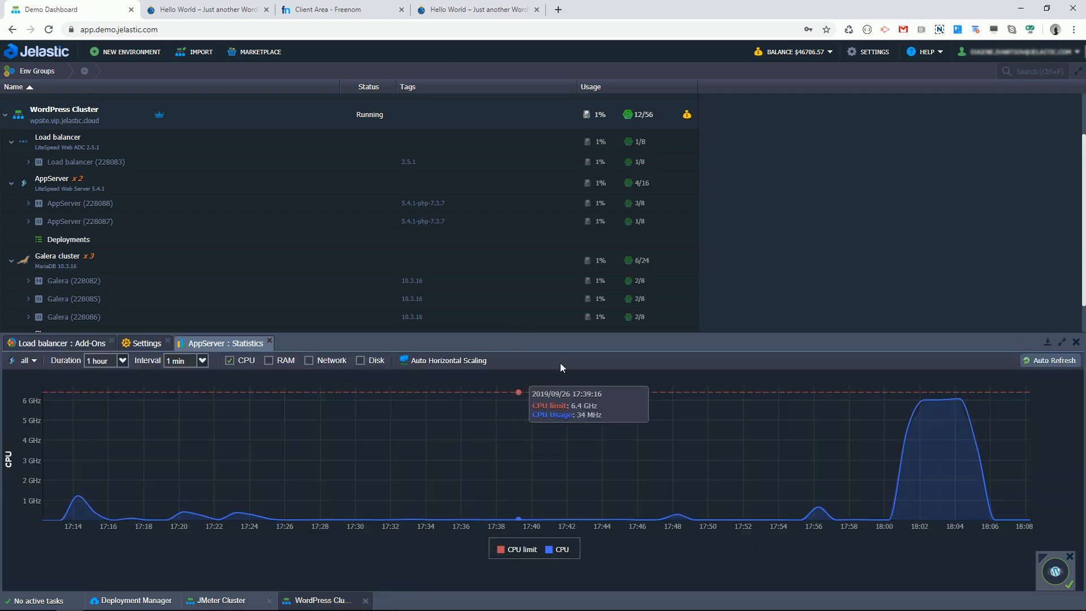
mouse_move(561, 366)
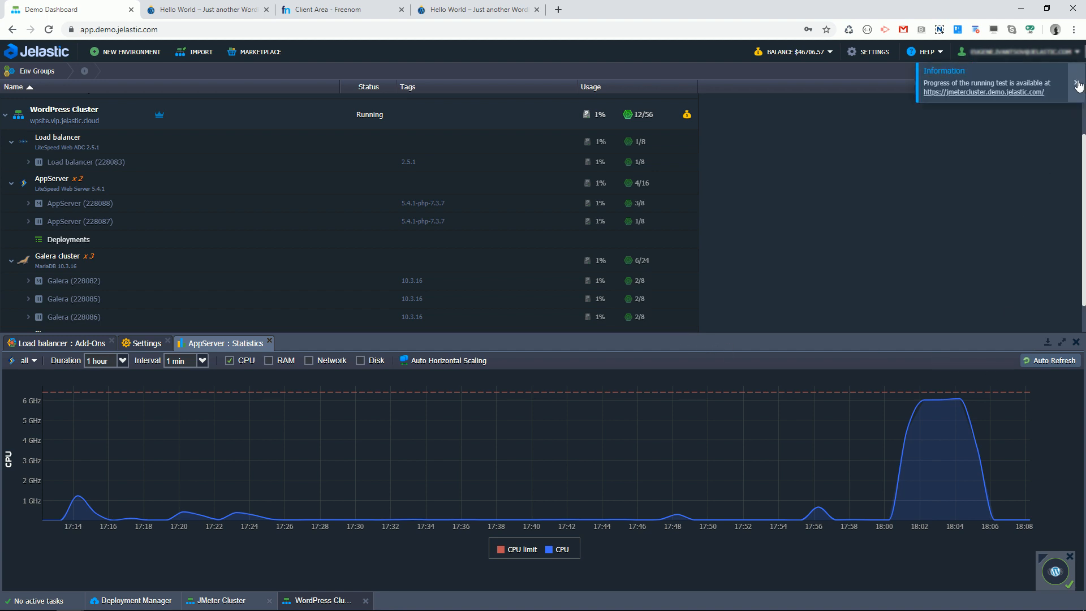
click(1078, 85)
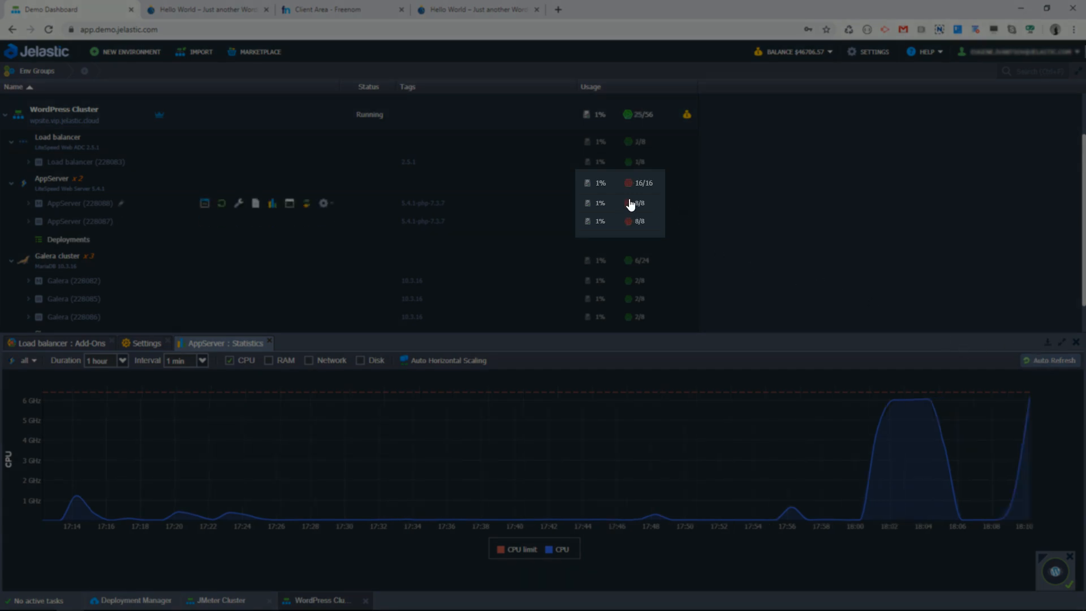
mouse_move(640, 213)
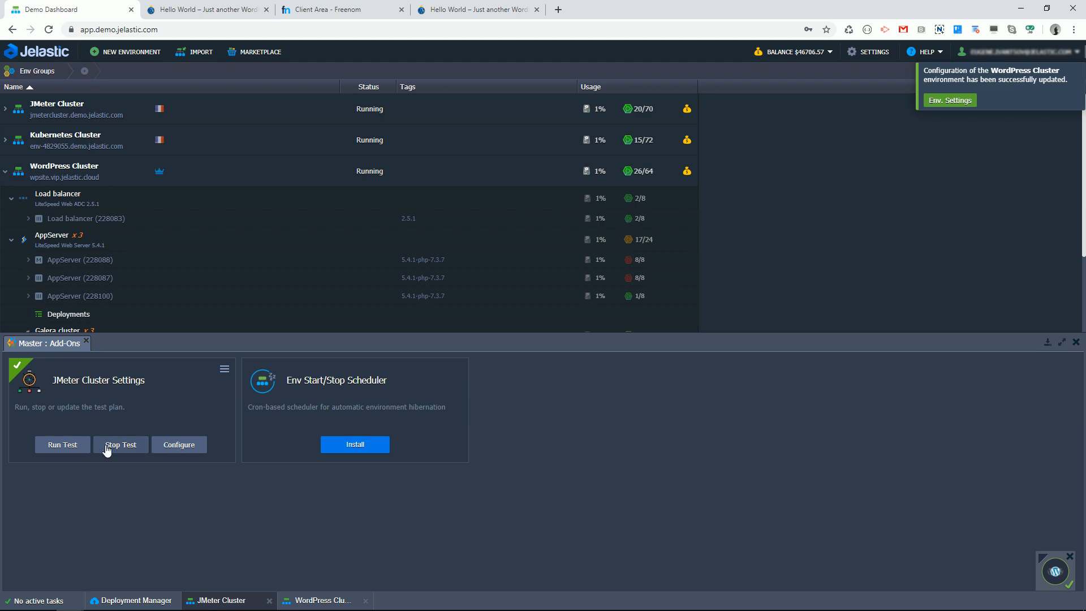
click(120, 443)
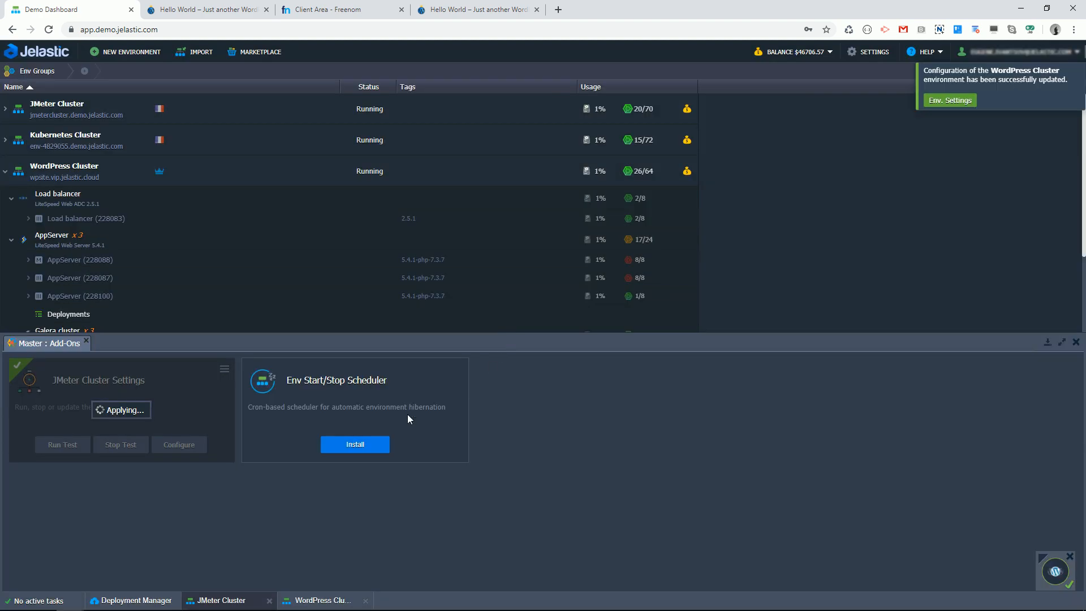